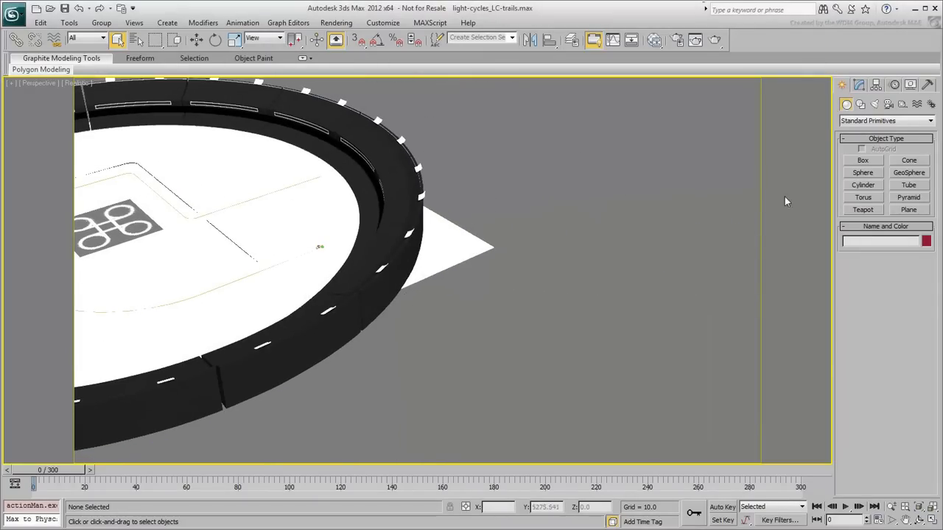
# Draw a test box and cylinder beside the track and select the box for animating
pyautogui.moveTo(479, 302); pyautogui.dragTo(528, 324)
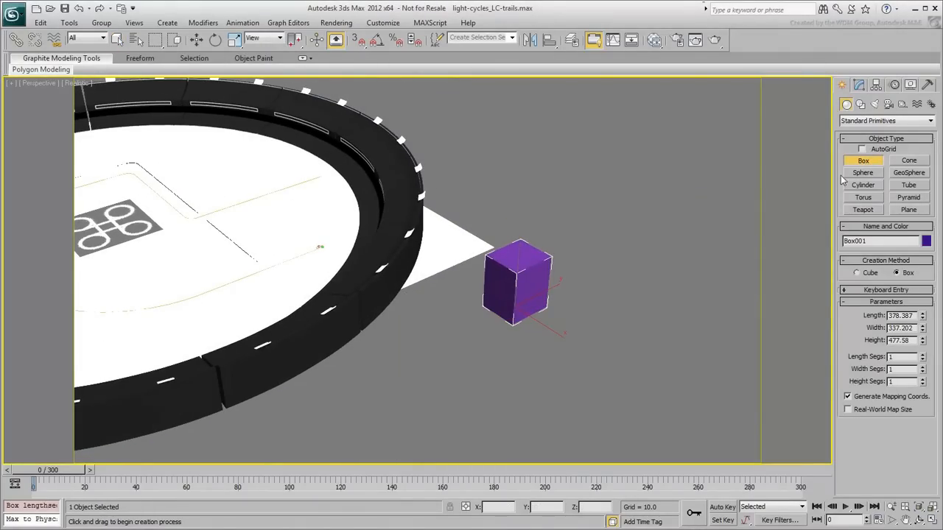
pyautogui.click(863, 185)
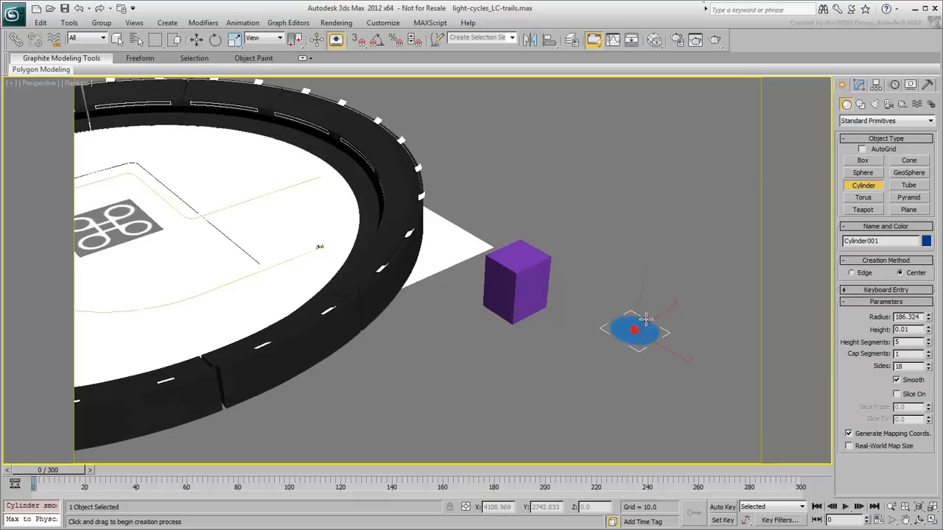
pyautogui.click(857, 84)
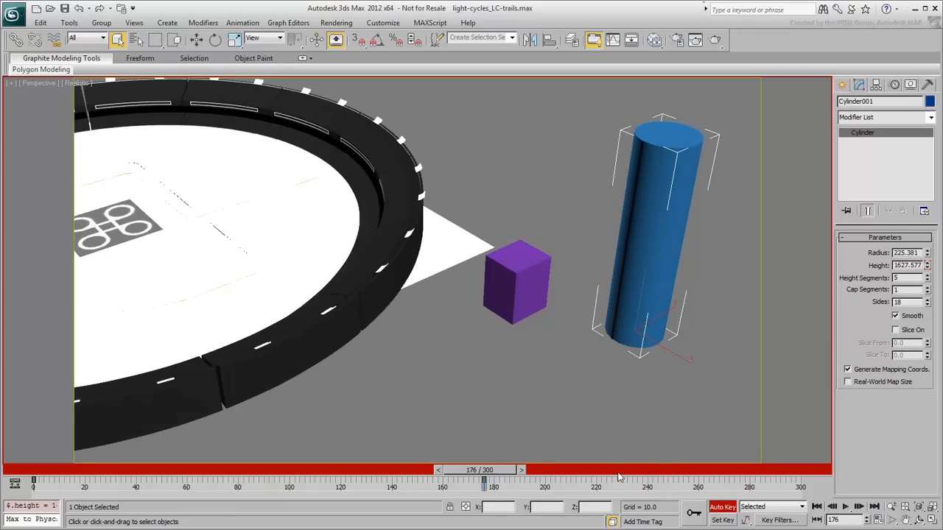
pyautogui.click(516, 283)
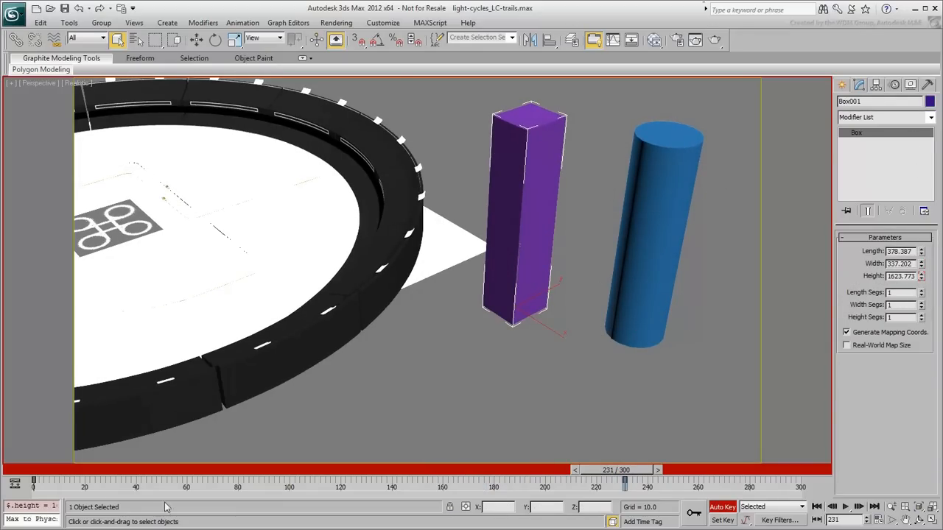
# Scrub the timeline, stop key recording, delete the test objects and select the path curves for isolation
pyautogui.moveTo(625, 480); pyautogui.dragTo(307, 481)
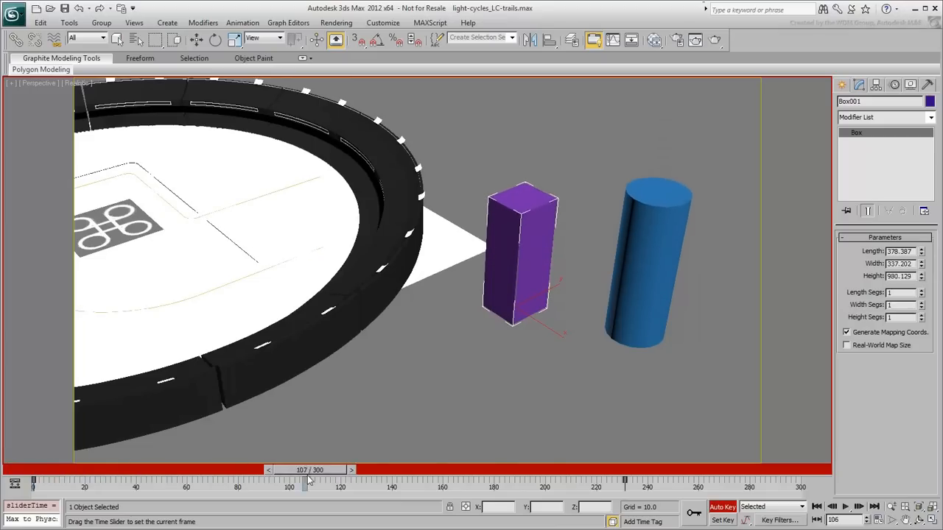
pyautogui.moveTo(303, 479); pyautogui.dragTo(459, 479)
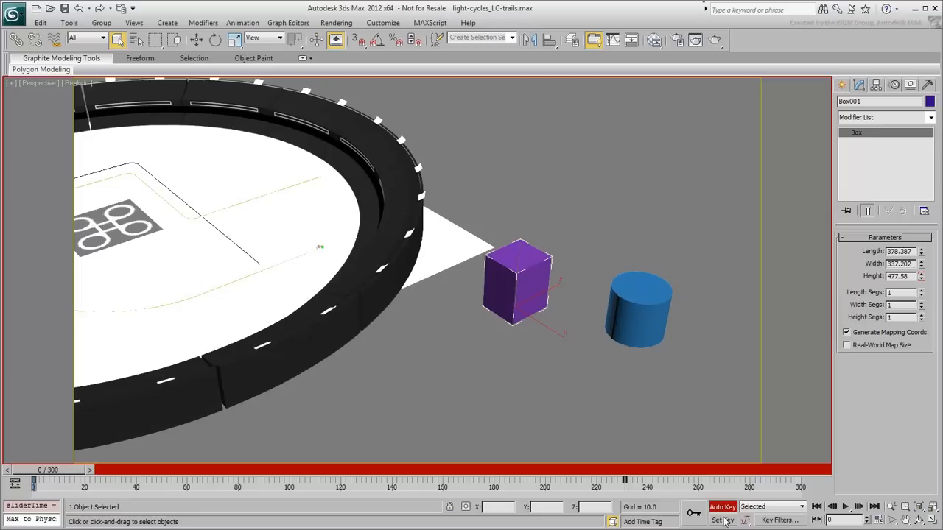
pyautogui.click(639, 305)
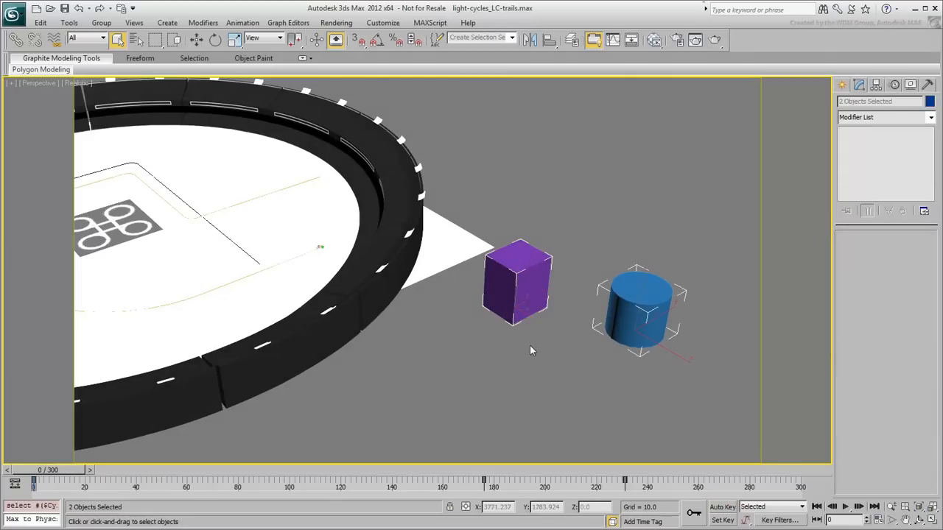
pyautogui.press('Delete')
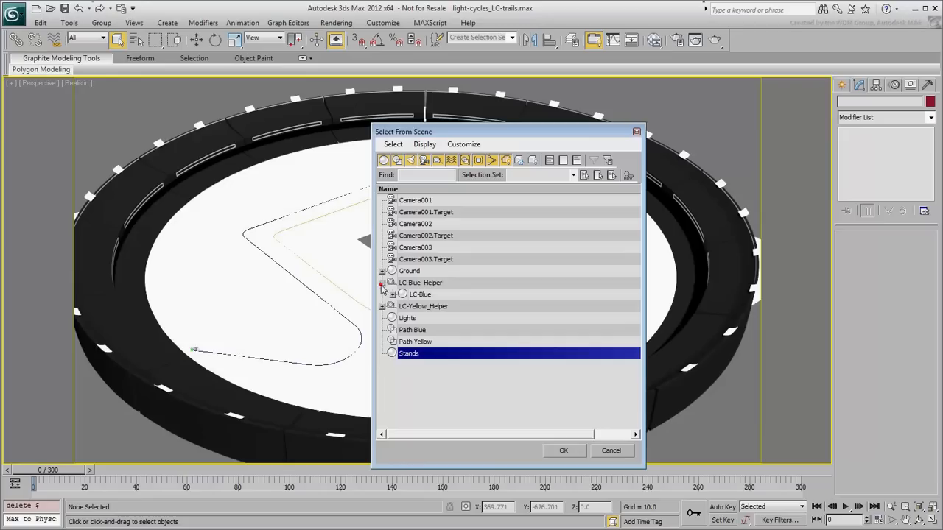
pyautogui.click(383, 283)
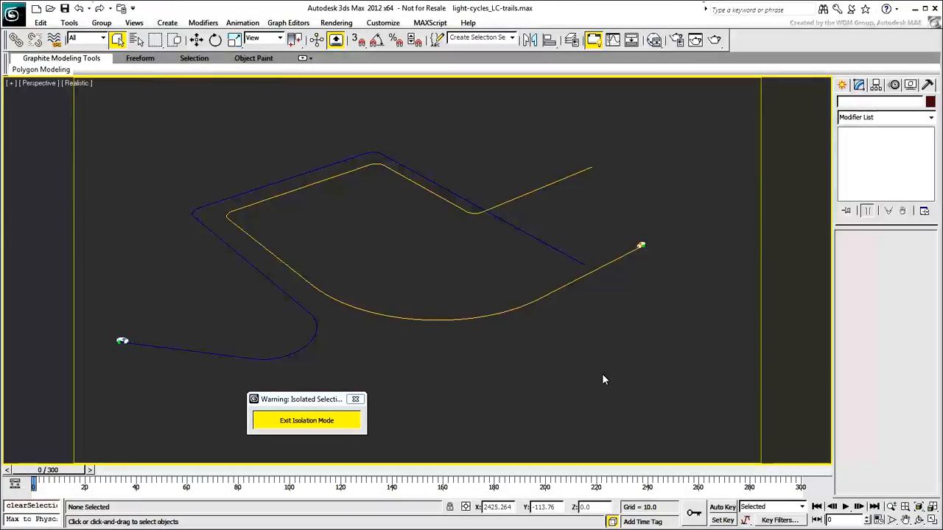
# Create a light-blue box near the yellow path's end with Height Segs raised to 5
pyautogui.click(842, 84)
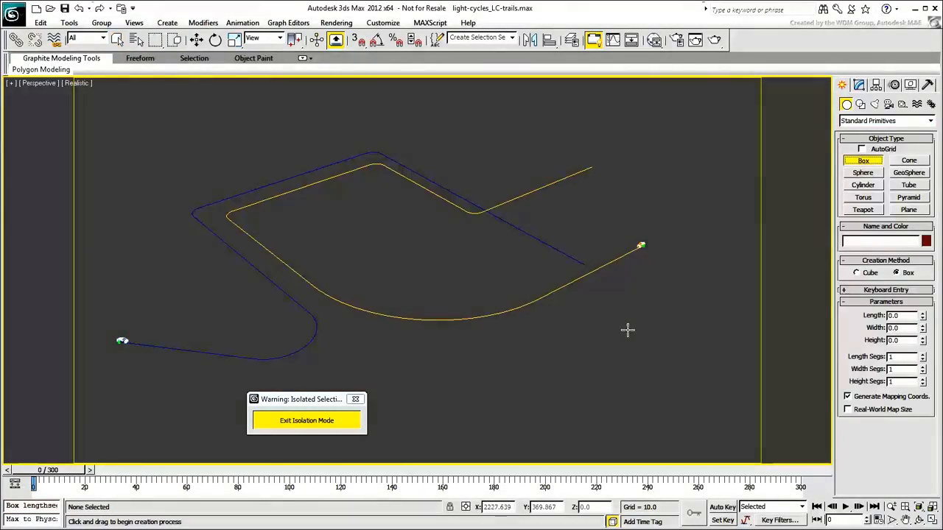
pyautogui.moveTo(626, 287); pyautogui.dragTo(663, 317)
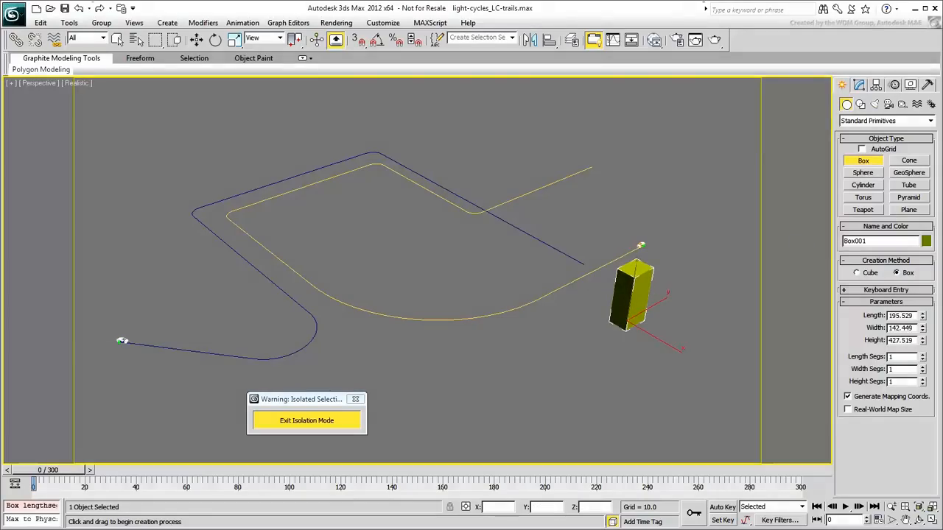
pyautogui.click(925, 242)
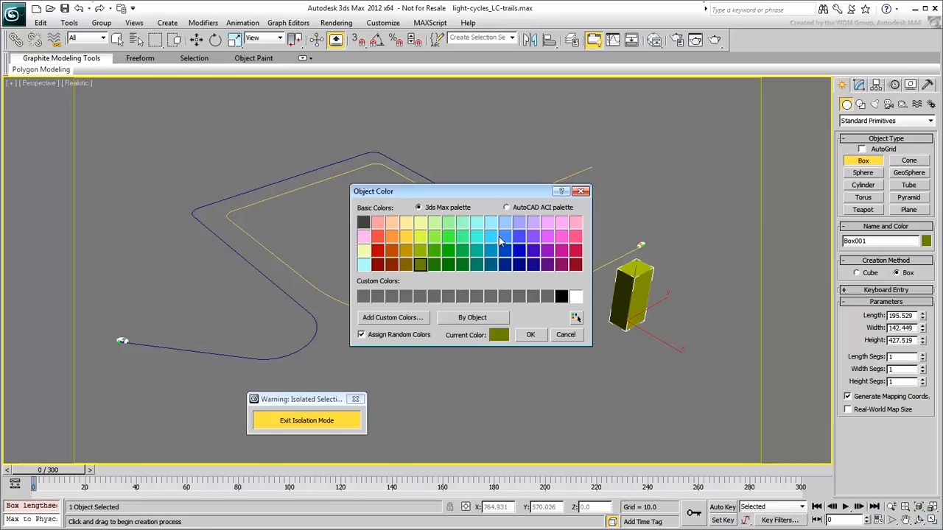
pyautogui.click(530, 335)
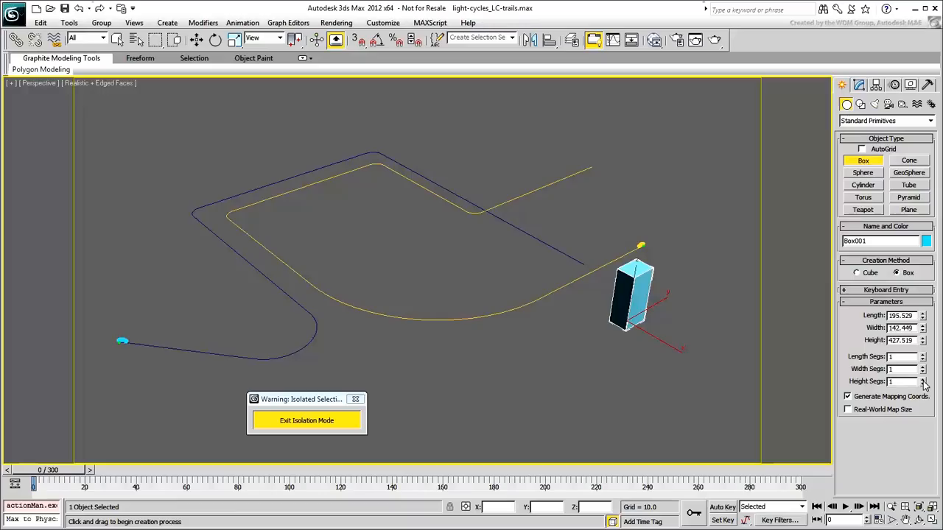
pyautogui.click(922, 379)
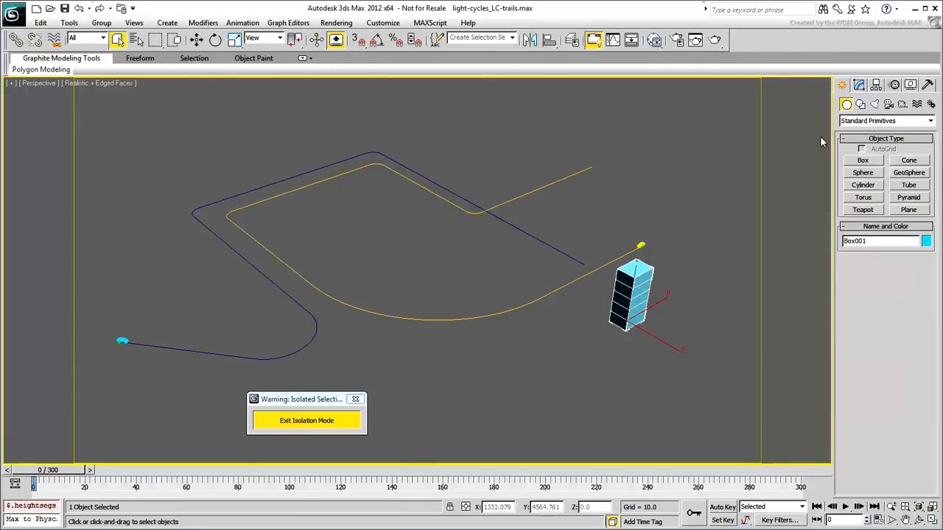
# Apply a PathDeform (WSM) modifier to the box, targeting Path Yellow
pyautogui.click(859, 84)
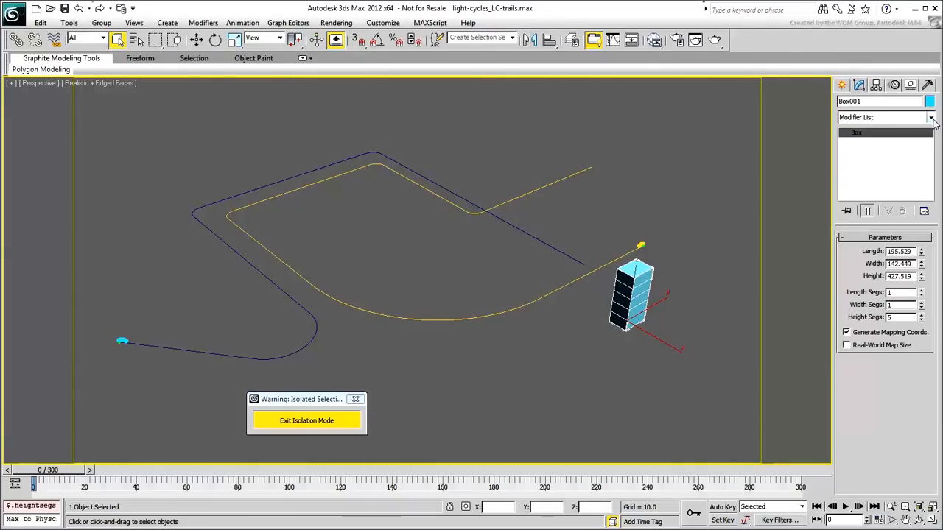
pyautogui.click(931, 118)
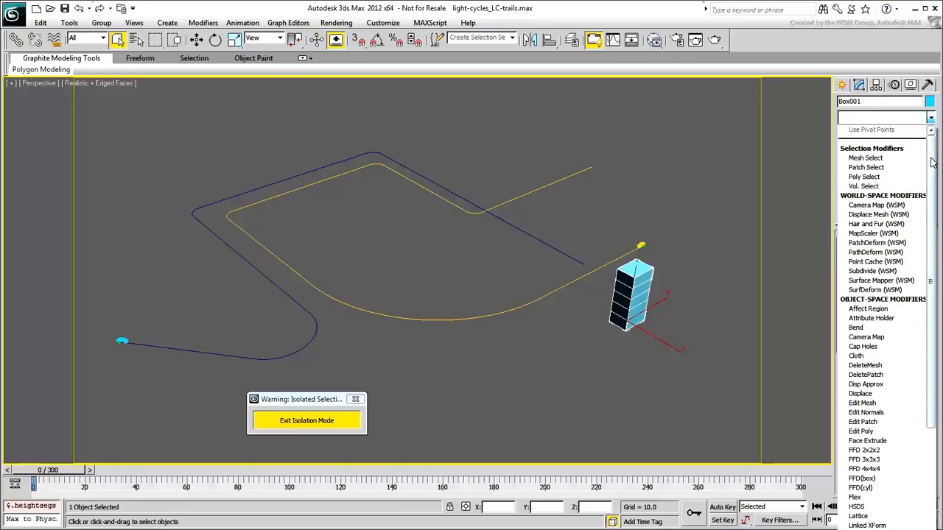
pyautogui.scroll(-3)
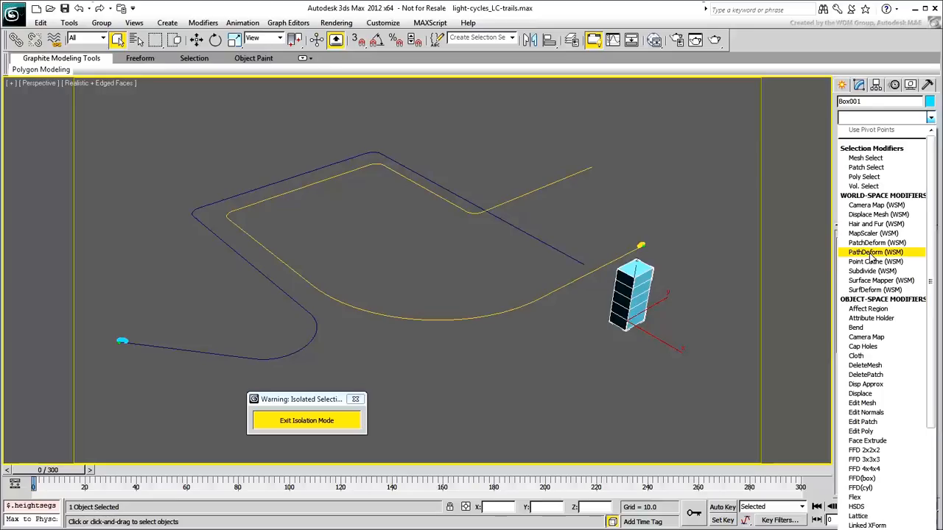
pyautogui.click(875, 252)
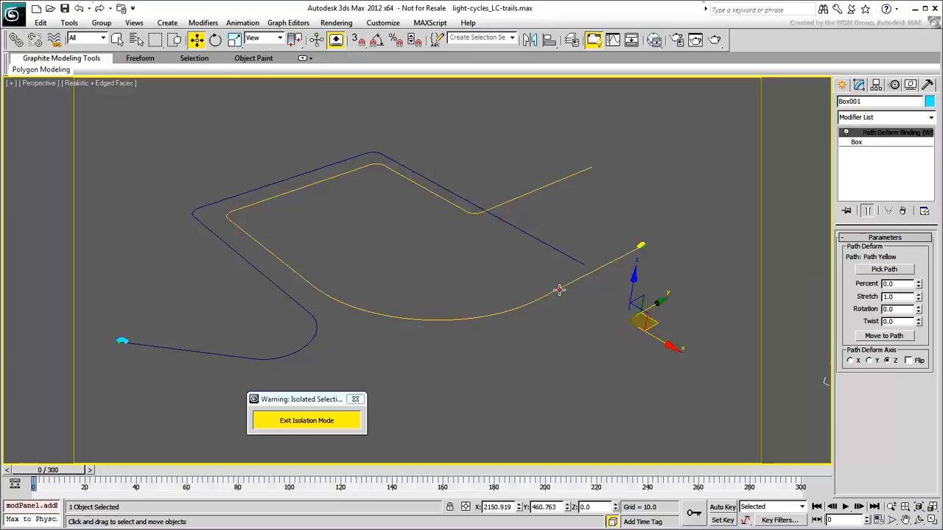
# Raise the box Height Segs to 200 and set Path Deform Stretch to about 11.146 along the yellow path
pyautogui.moveTo(645, 321); pyautogui.dragTo(459, 214)
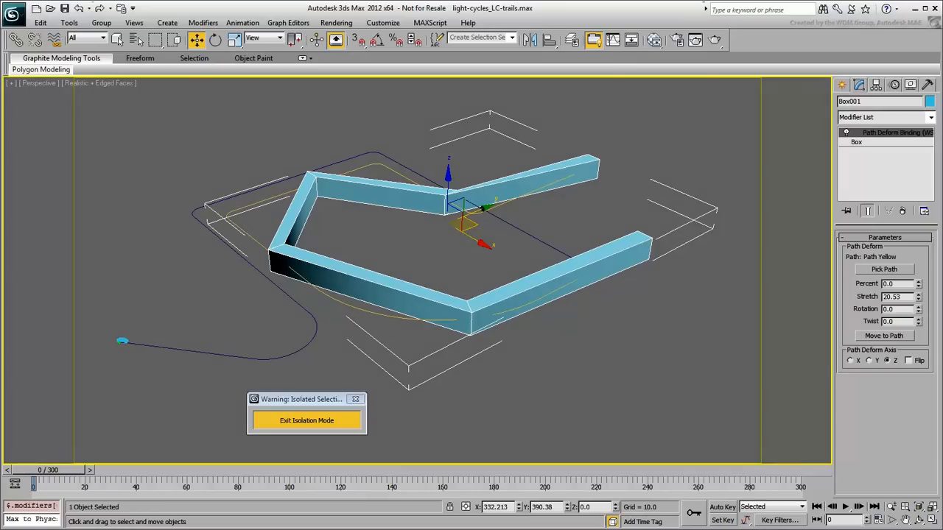
pyautogui.moveTo(868, 145)
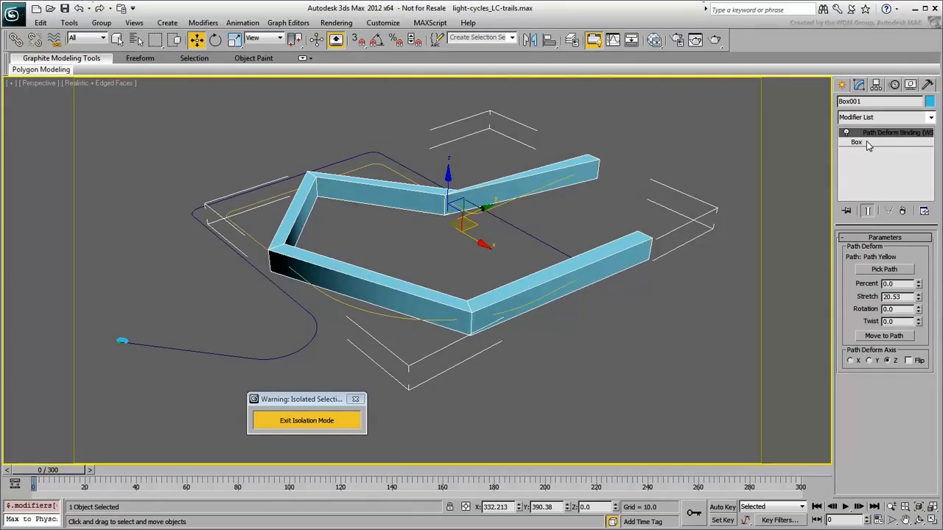
pyautogui.click(857, 142)
pyautogui.write('200')
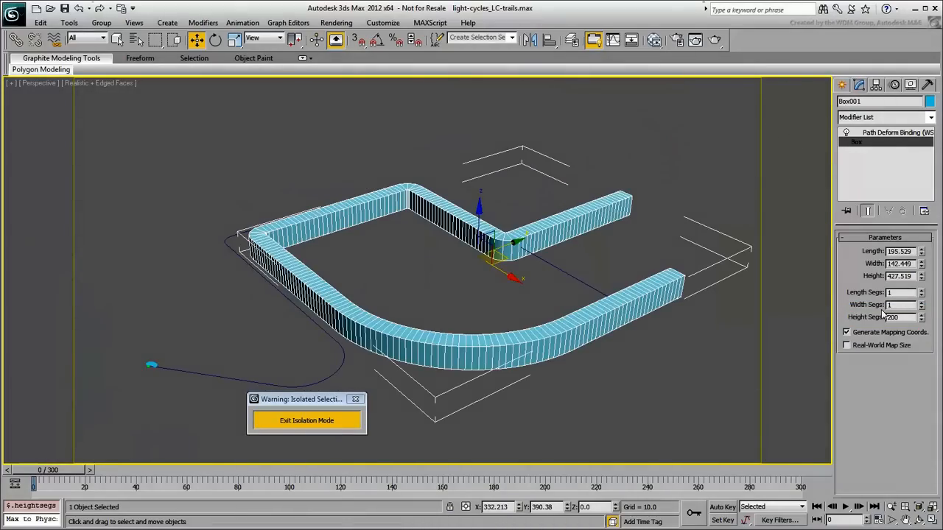
pyautogui.click(891, 132)
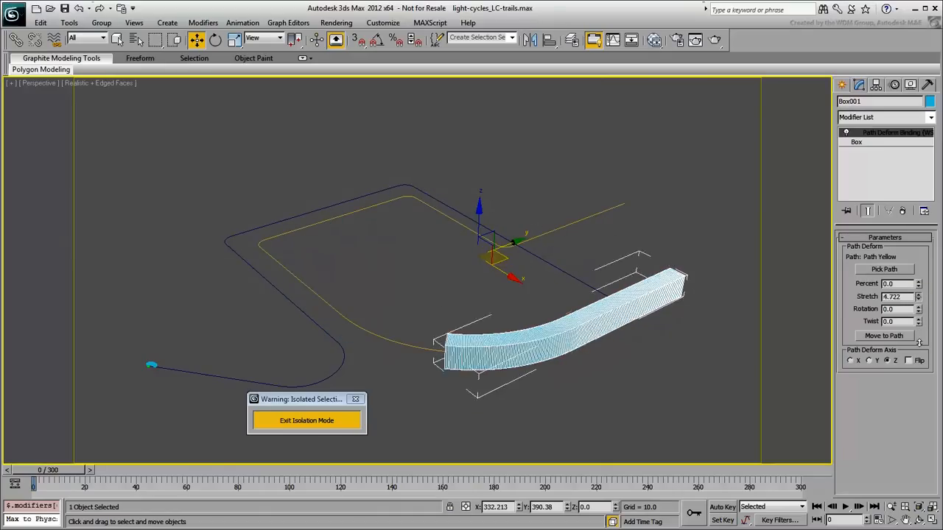
pyautogui.moveTo(919, 296); pyautogui.dragTo(919, 280)
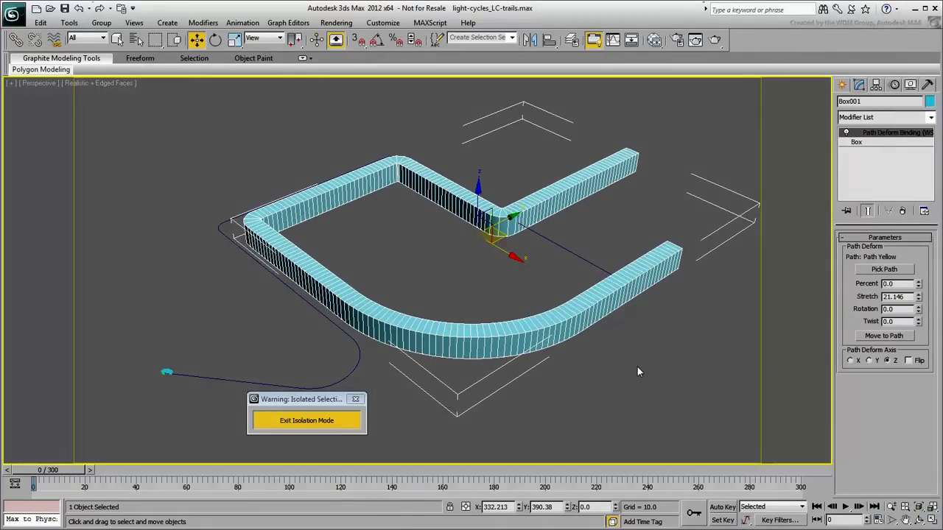
# Delete the deformed box, leaving the light cycle model in view
pyautogui.press('Delete')
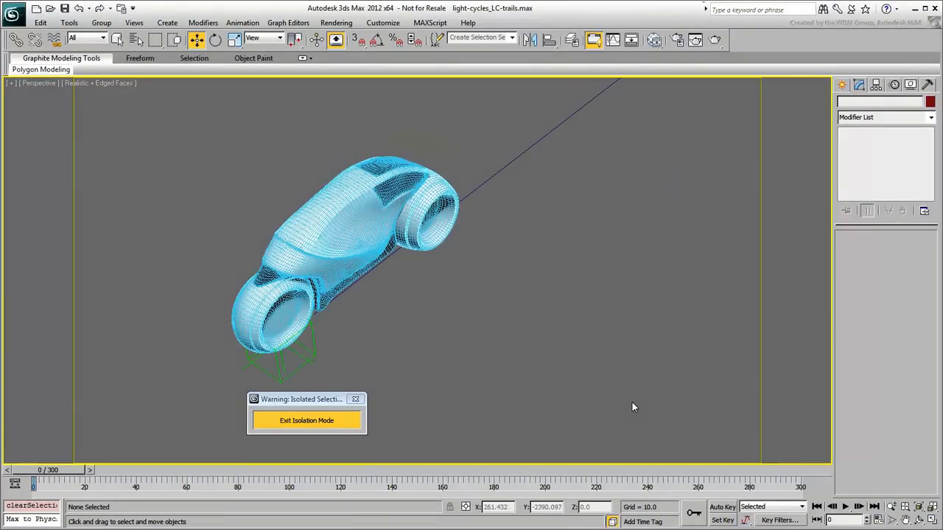
pyautogui.moveTo(802, 155)
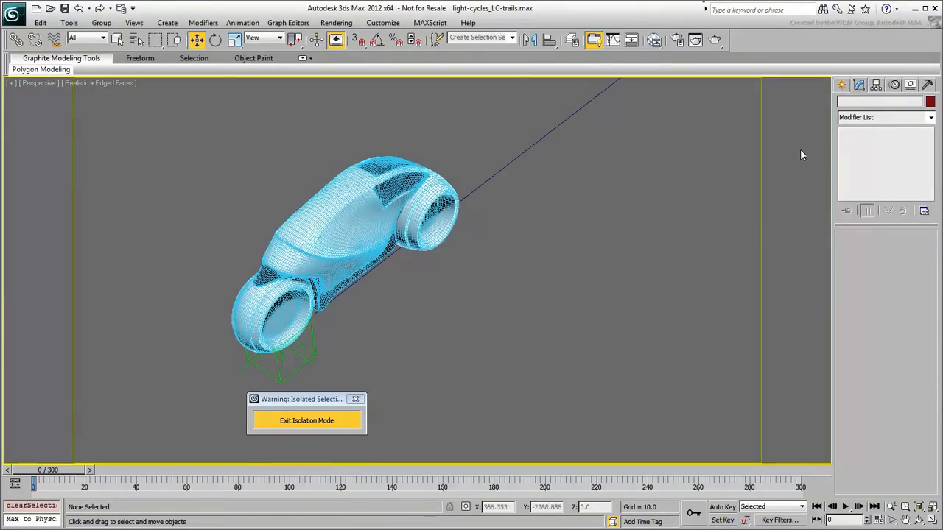
# Create Rectangle001 beside the light cycle and enter new Length and Width values for a thin strip
pyautogui.click(861, 104)
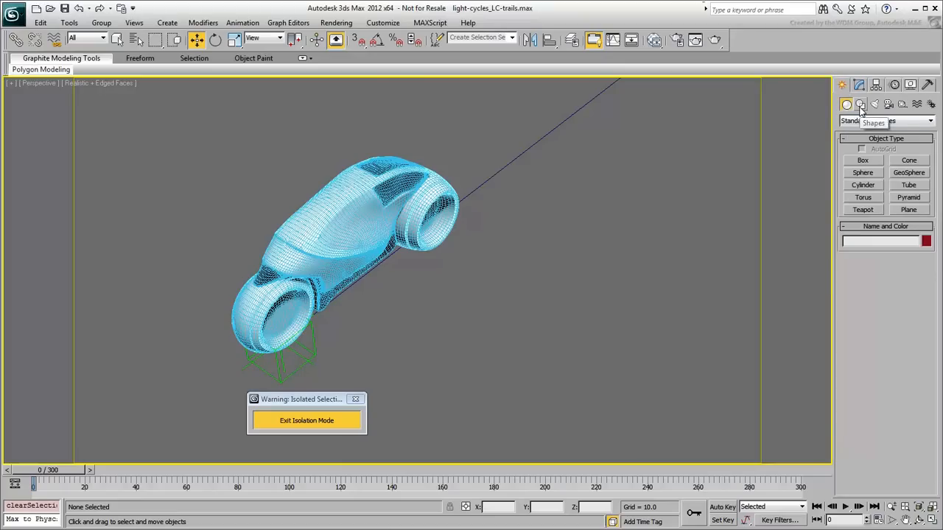
pyautogui.click(861, 105)
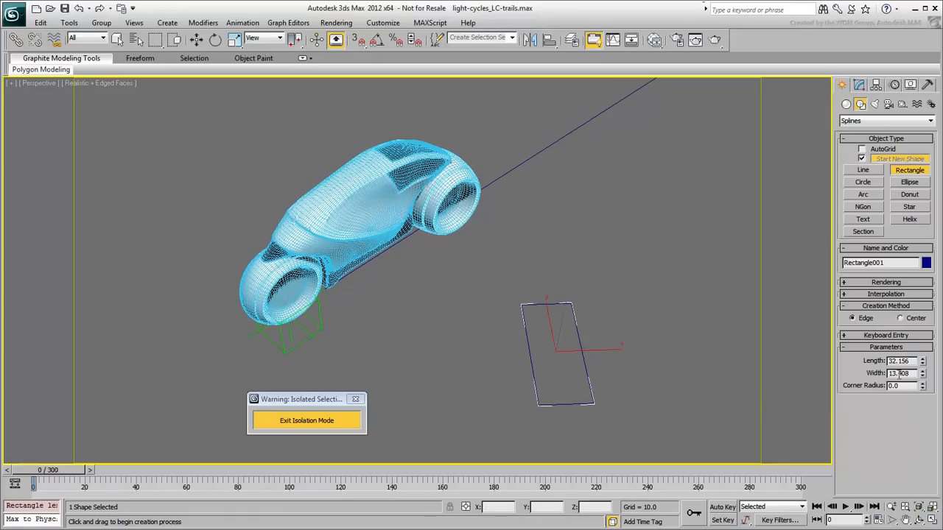
pyautogui.tripleClick(899, 359)
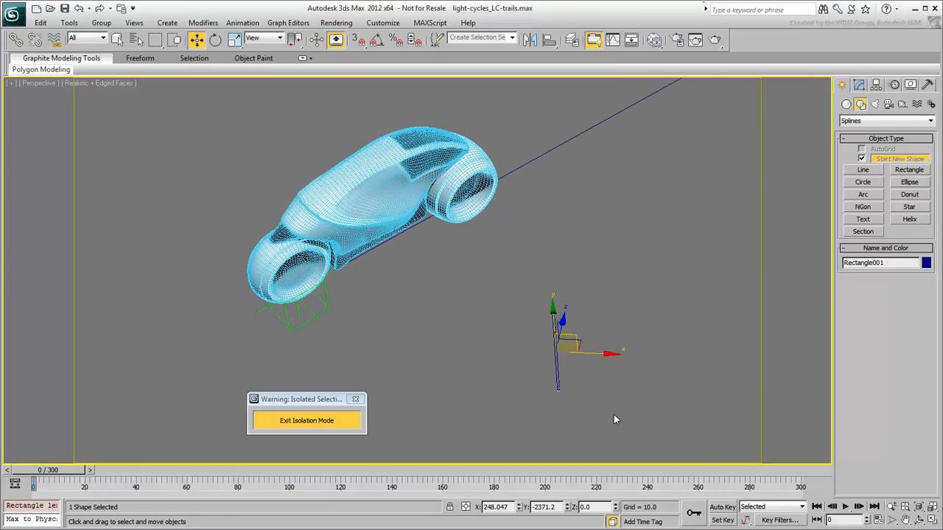
pyautogui.moveTo(663, 392)
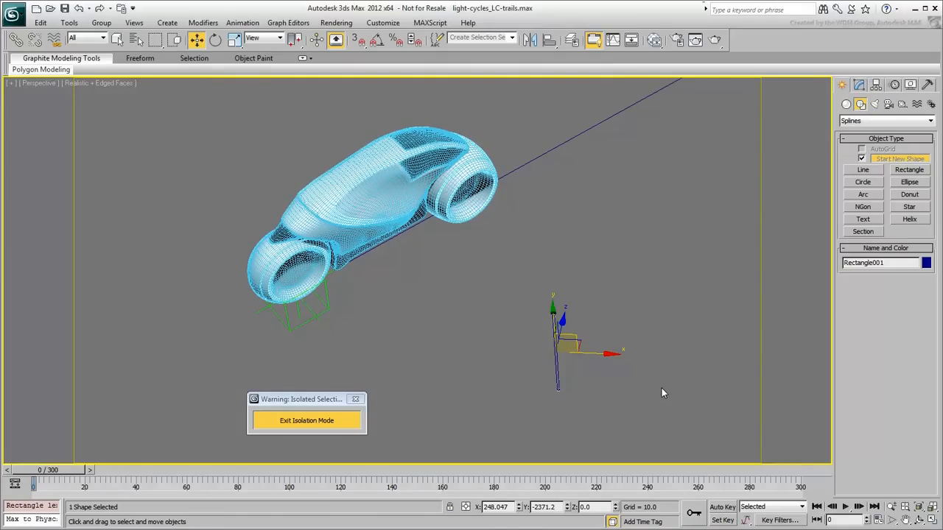
# With Affect Pivot Only, align the rectangle's pivot to its Y Minimum edge and confirm
pyautogui.click(877, 84)
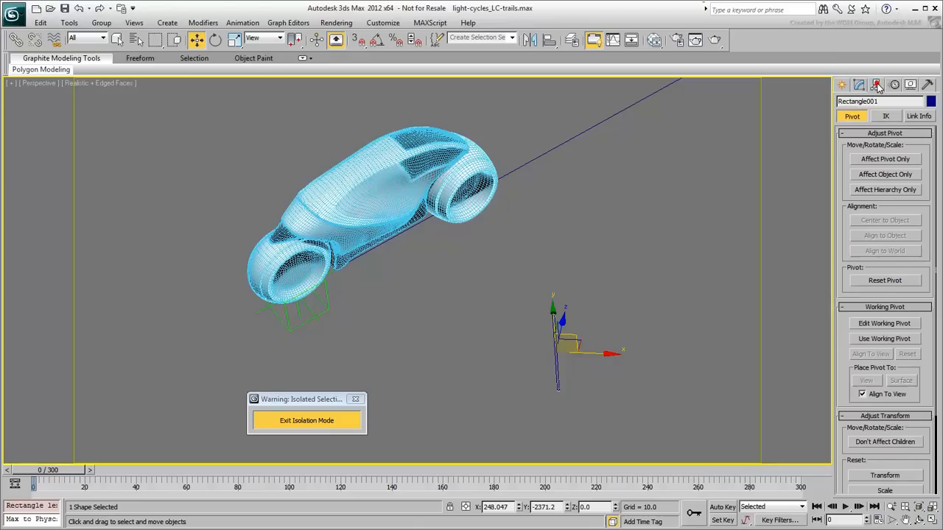
pyautogui.click(884, 160)
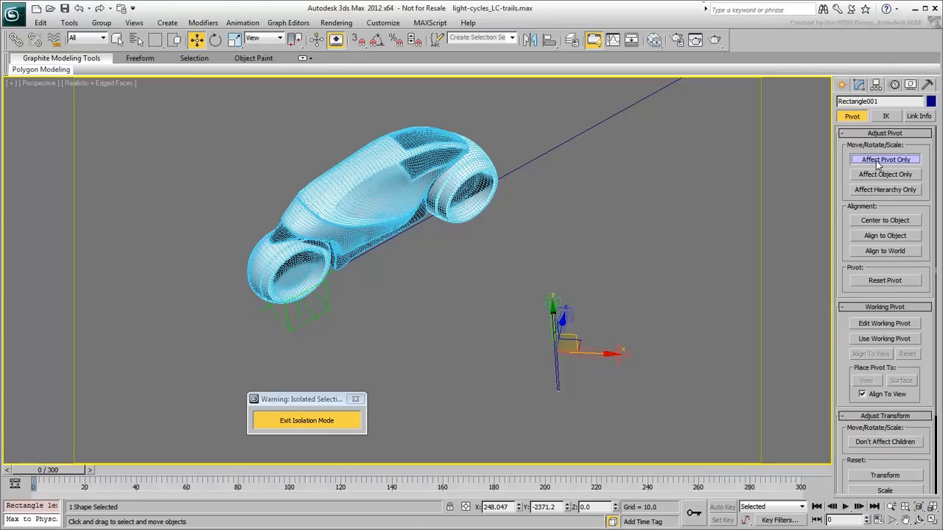
pyautogui.moveTo(685, 152)
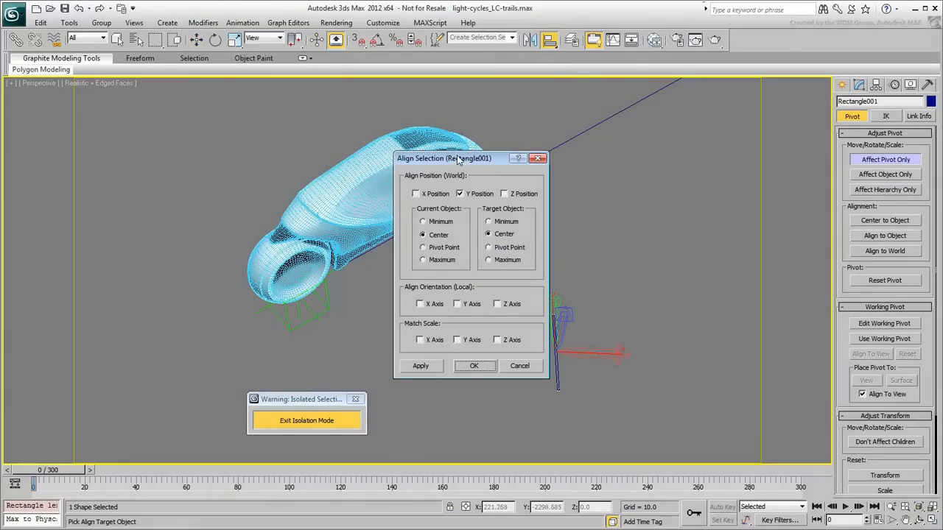
pyautogui.moveTo(443, 160); pyautogui.dragTo(382, 133)
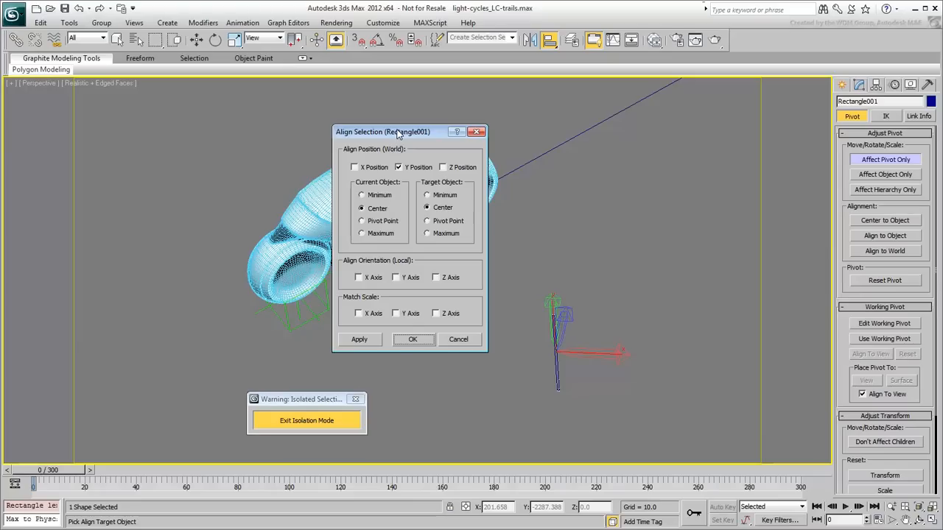
pyautogui.click(427, 194)
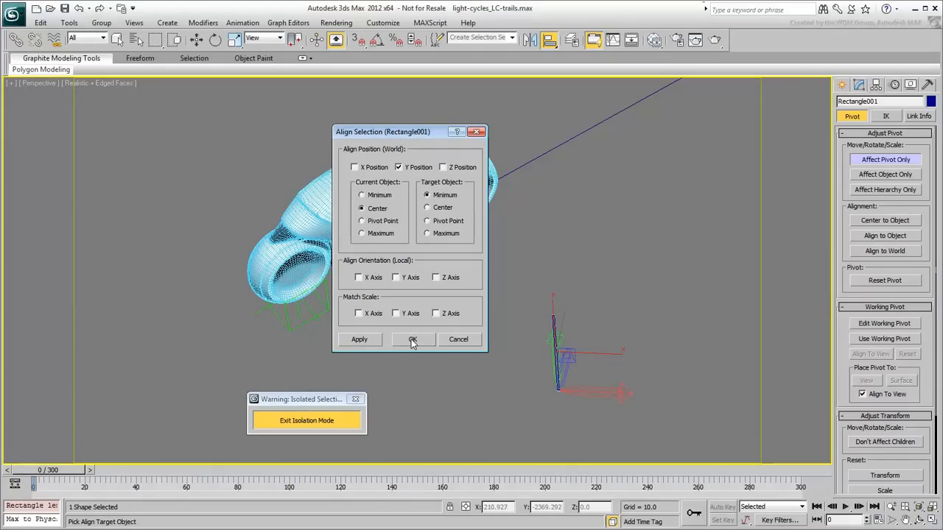
pyautogui.click(412, 339)
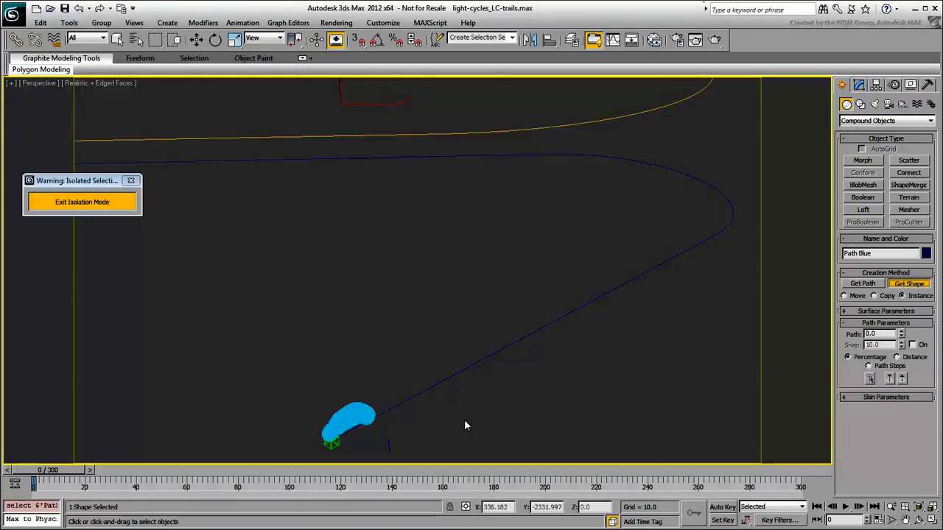
# Loft the rectangle as the cross-section along the blue path and toggle edged-face display with F4
pyautogui.click(907, 282)
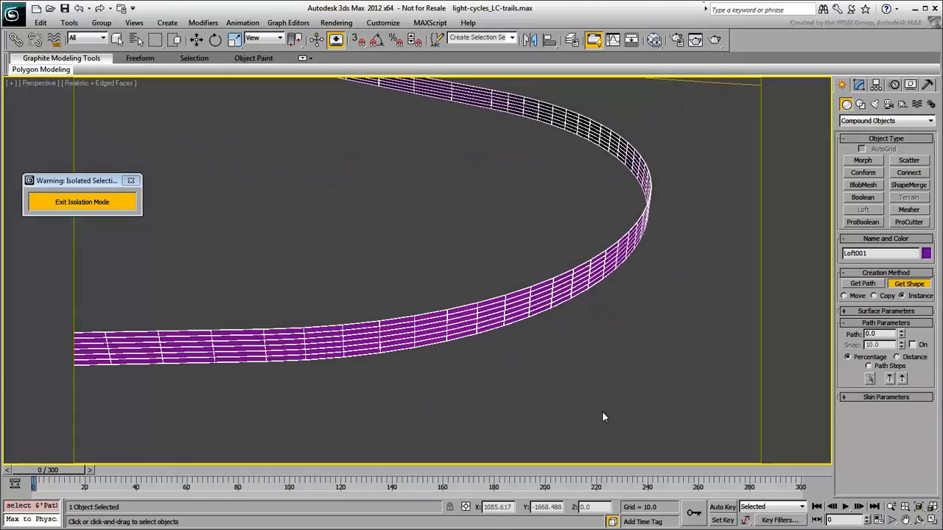
pyautogui.click(859, 84)
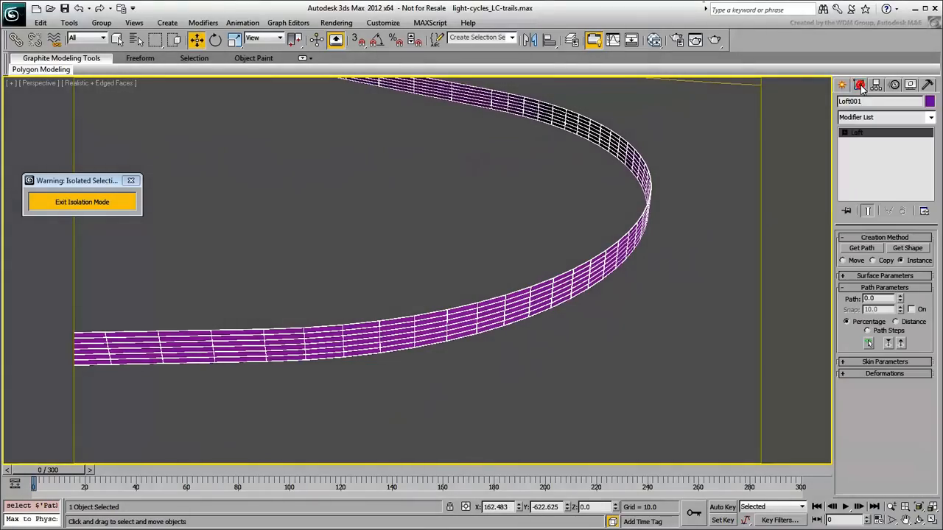
pyautogui.click(860, 84)
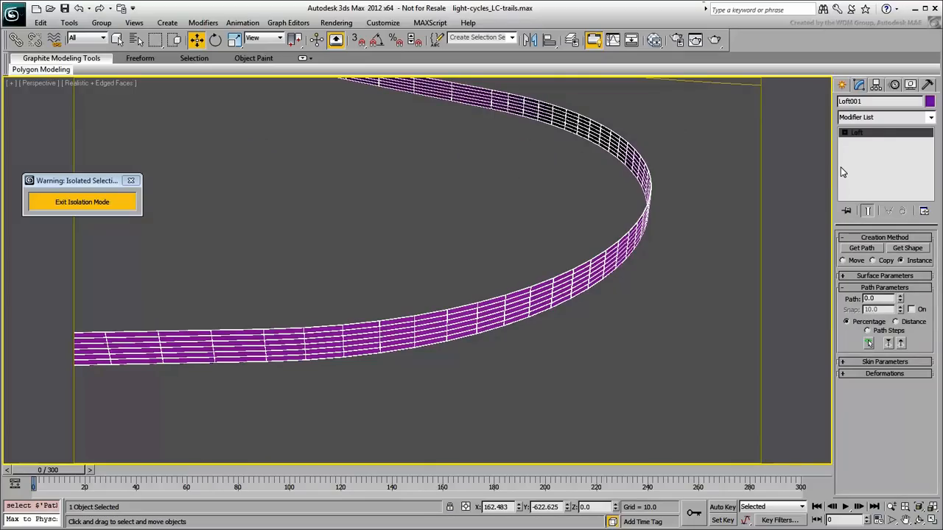
pyautogui.press('f4')
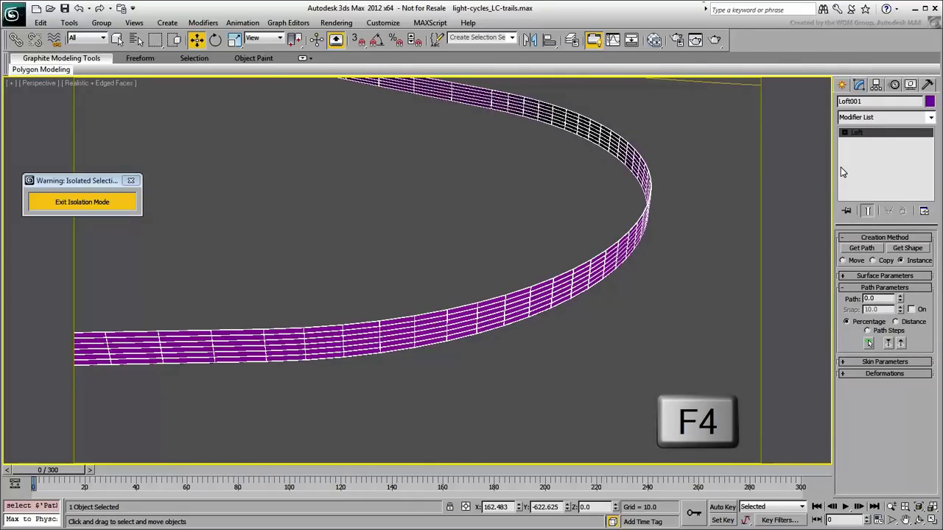
pyautogui.press('F4')
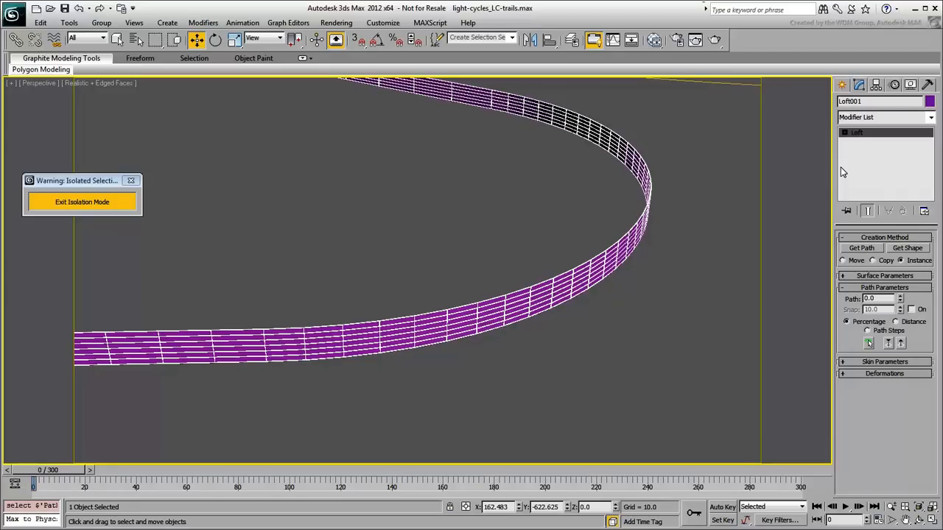
# In Skin Parameters, adjust the options and lower Shape Steps while tuning Path Steps for a cleaner band
pyautogui.click(883, 362)
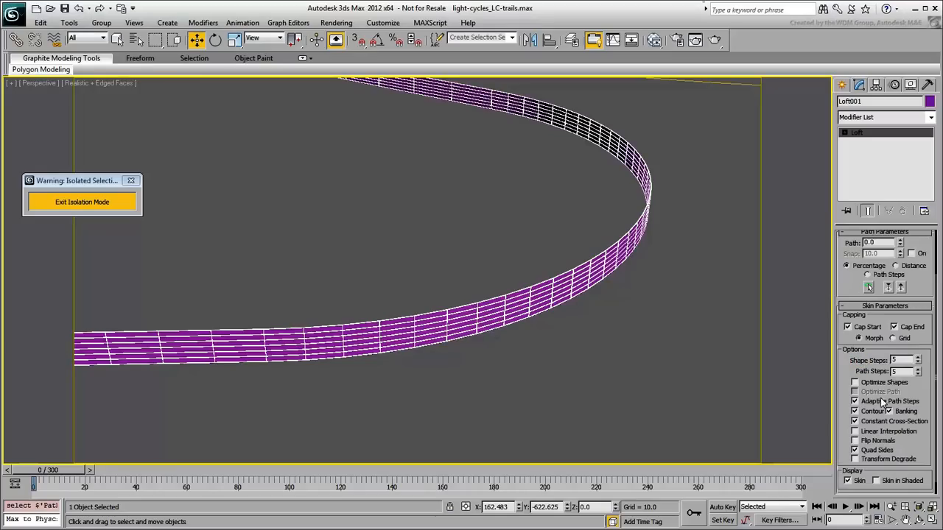
pyautogui.click(918, 362)
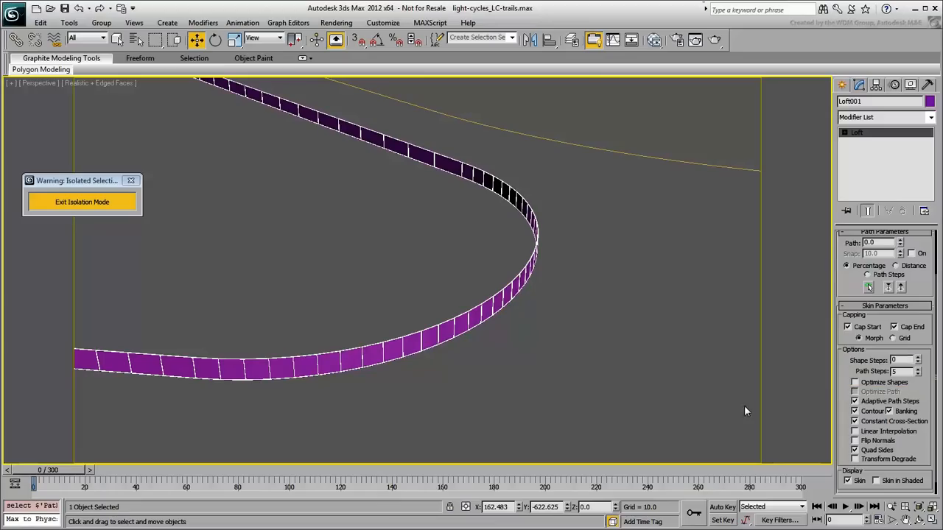
pyautogui.click(917, 374)
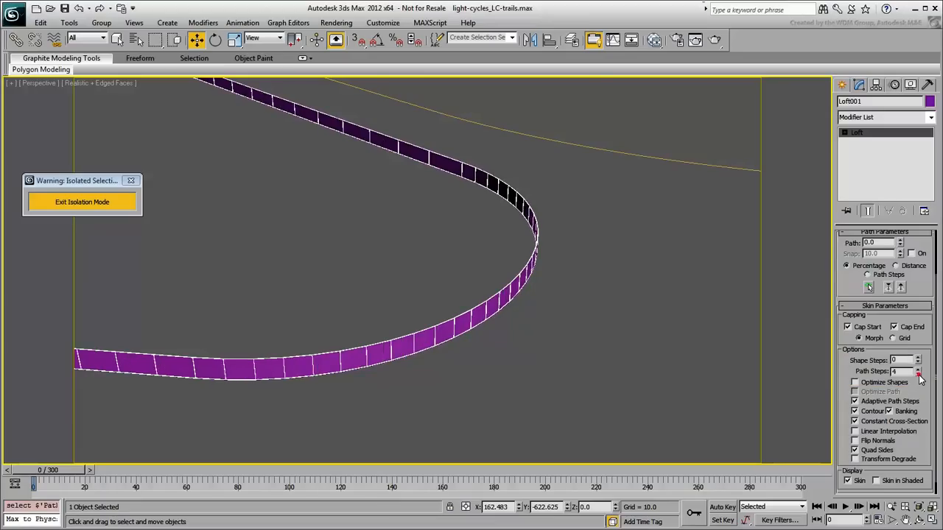
pyautogui.click(916, 374)
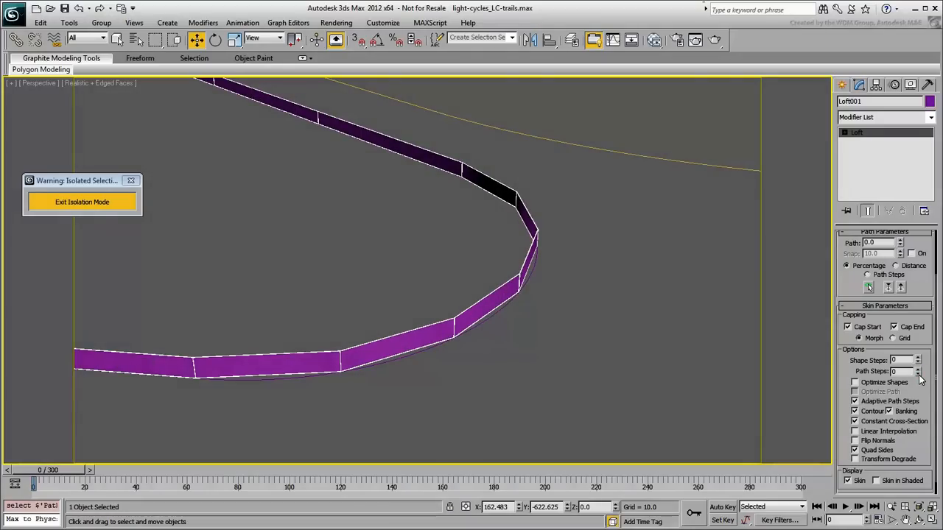
pyautogui.click(920, 371)
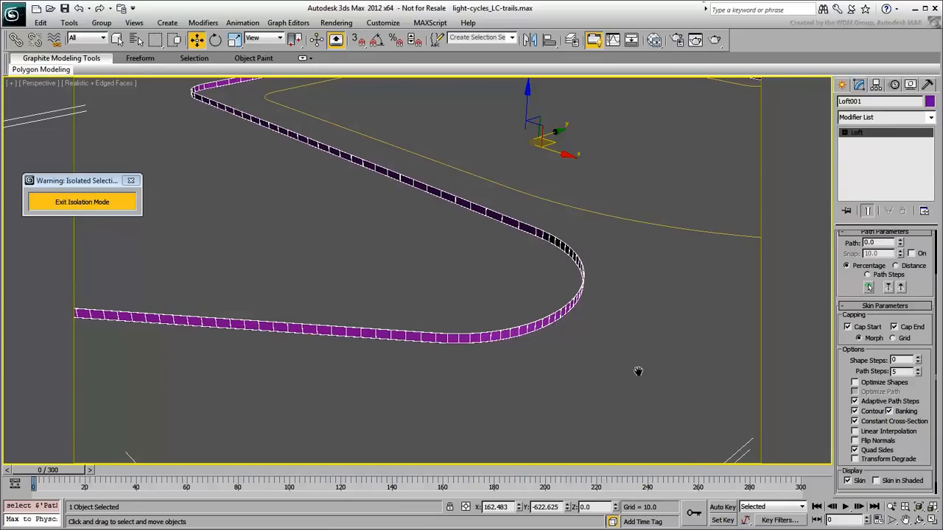
# In wireframe view, set the loft Path position to about 15.5 and pick the rectangle as another cross-section
pyautogui.press('F3')
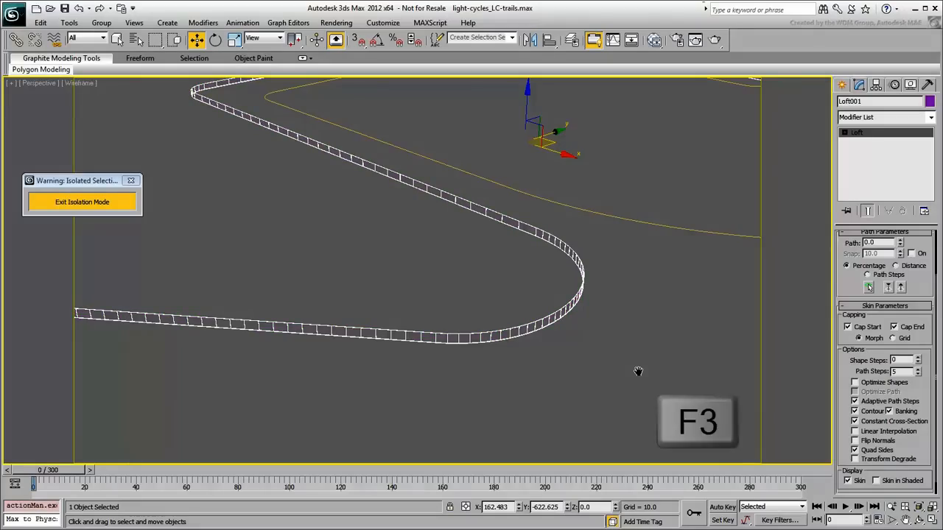
pyautogui.press('F3')
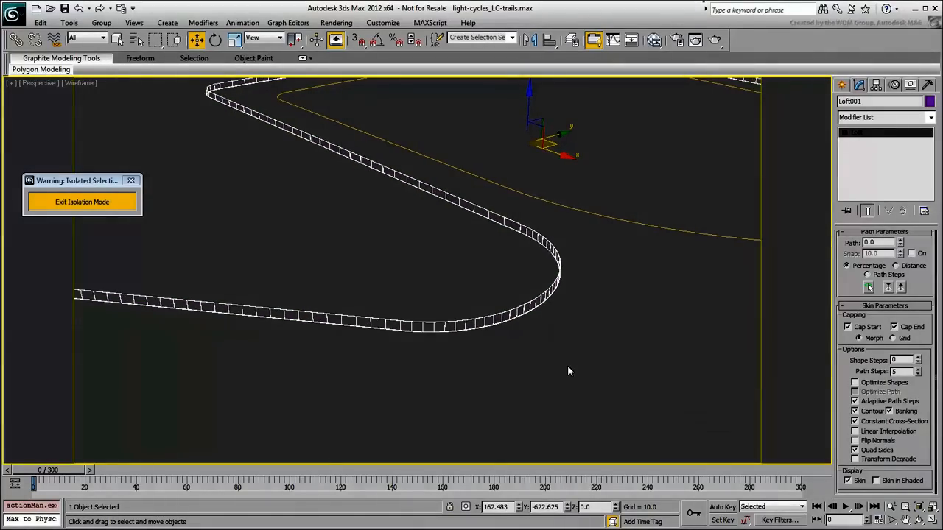
pyautogui.moveTo(569, 371); pyautogui.dragTo(649, 380)
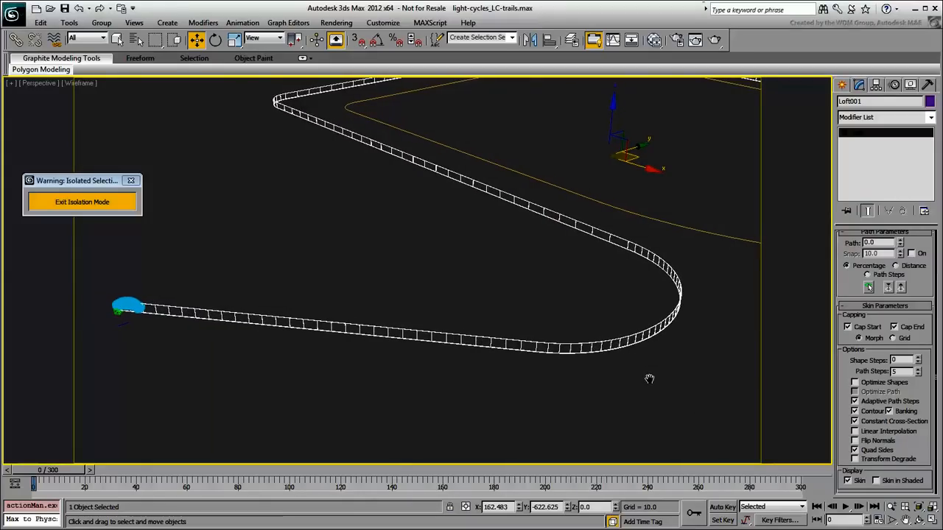
pyautogui.moveTo(876, 259)
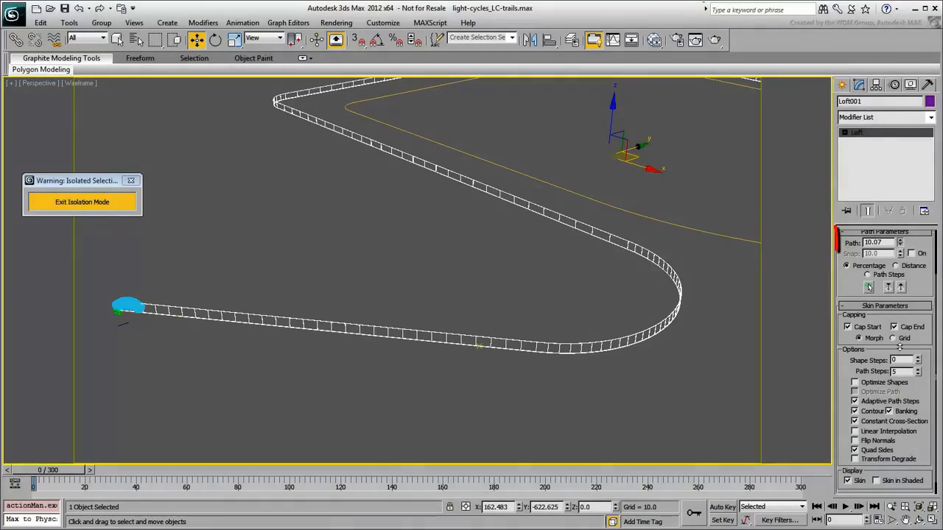
pyautogui.click(900, 245)
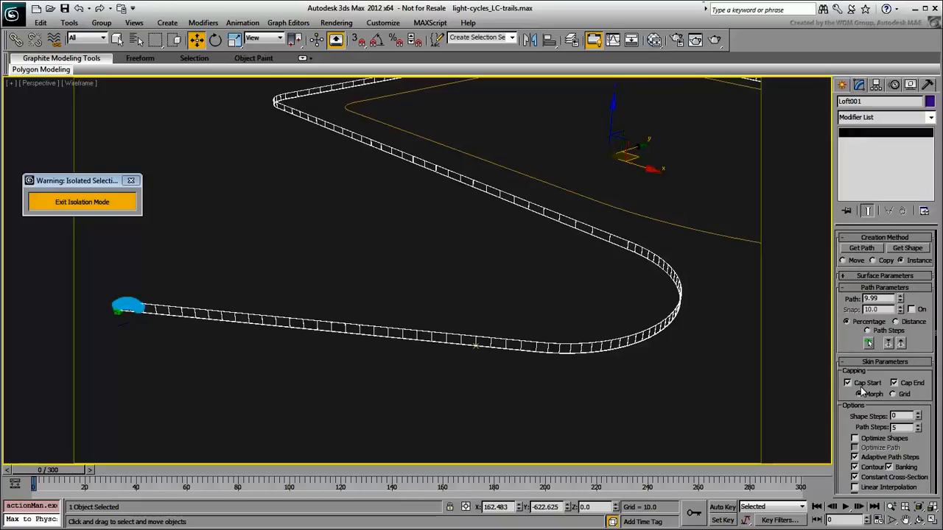
pyautogui.click(908, 247)
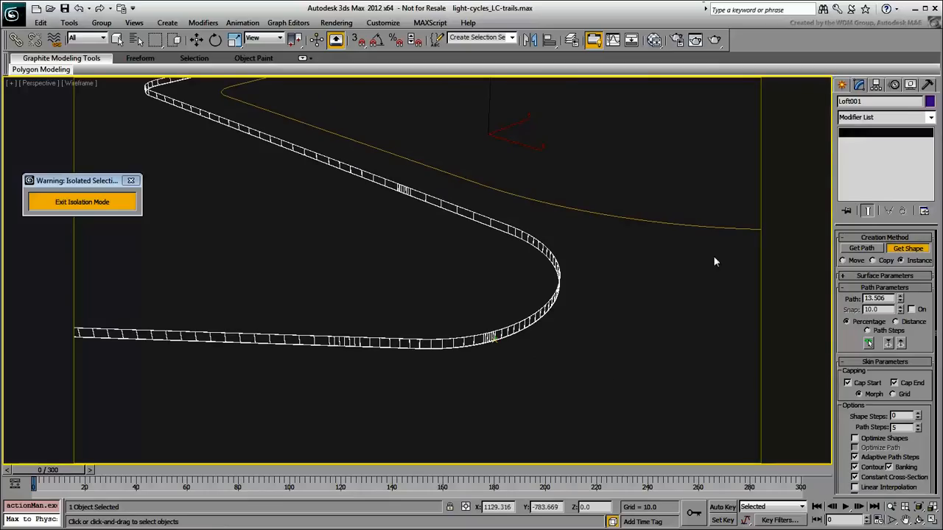
# At about frame 40, display the lofted trail as solid shading without edged faces
pyautogui.click(866, 141)
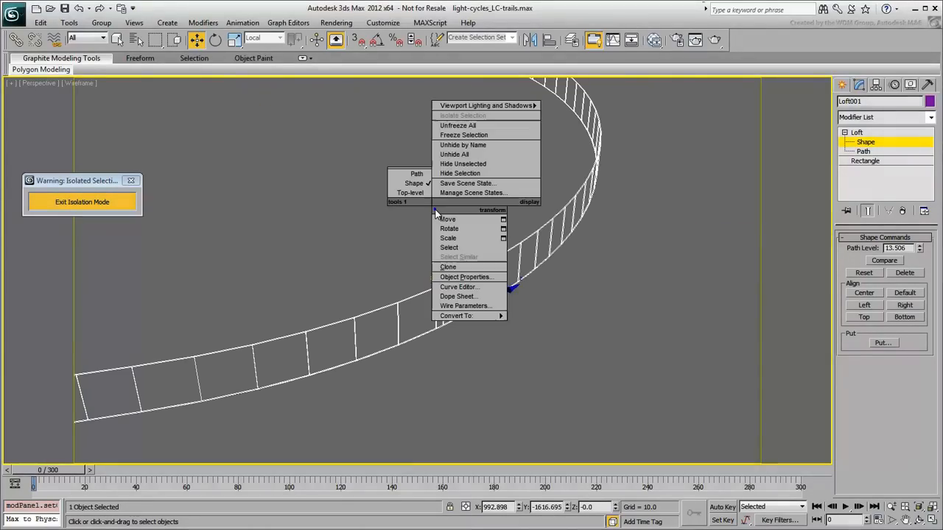
pyautogui.click(450, 228)
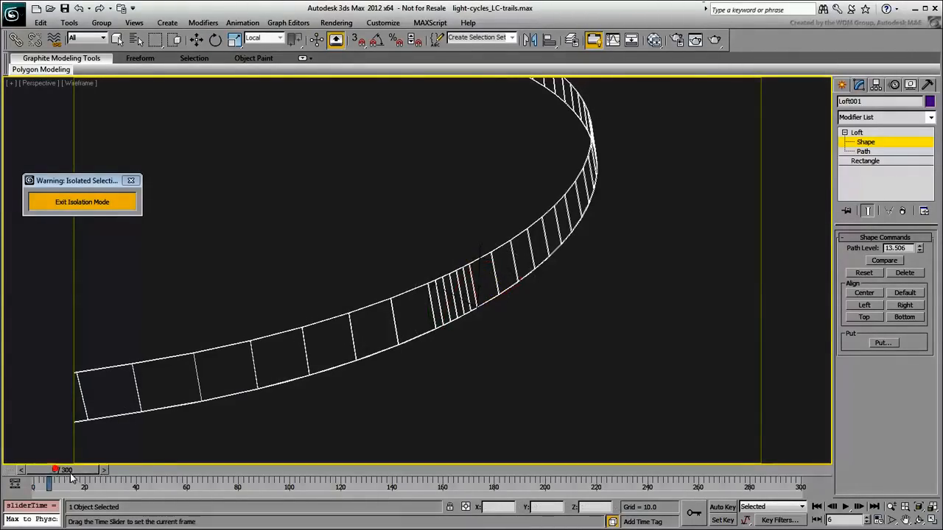
pyautogui.moveTo(51, 470); pyautogui.dragTo(135, 470)
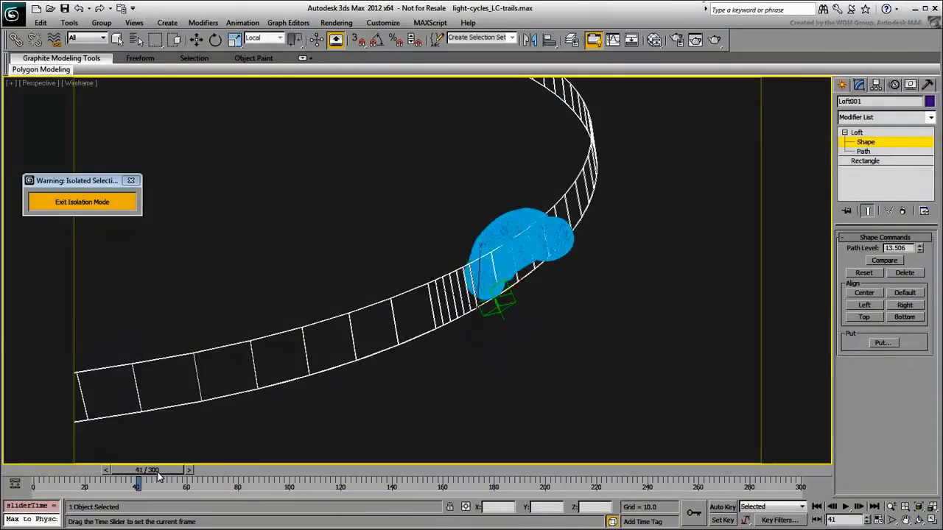
pyautogui.moveTo(137, 486); pyautogui.dragTo(135, 487)
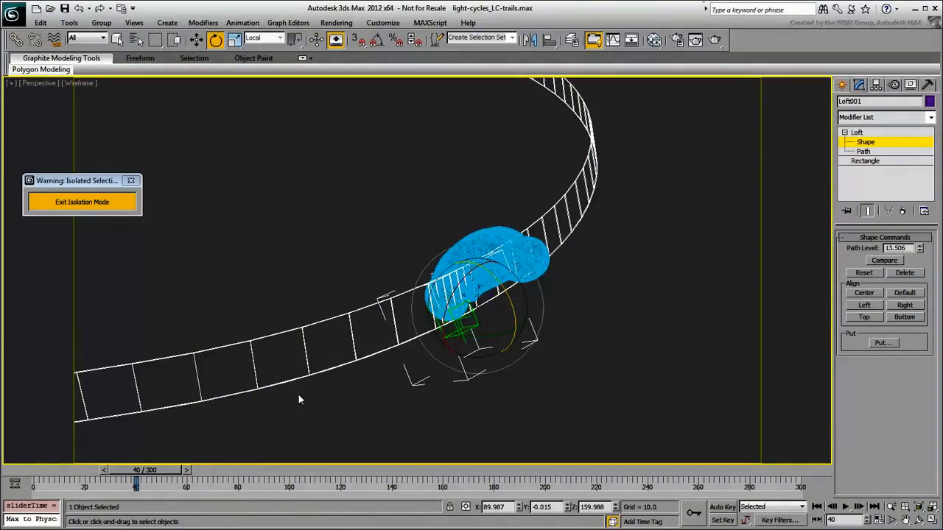
pyautogui.moveTo(310, 396)
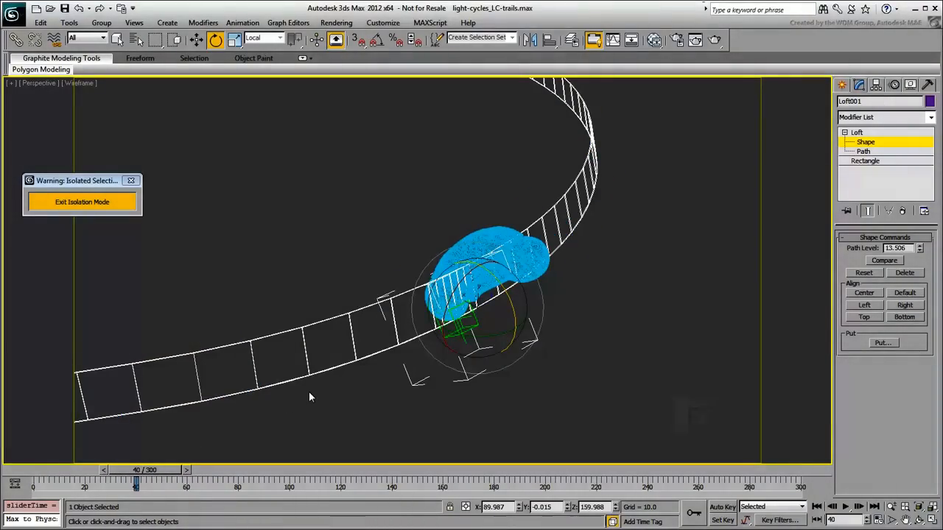
pyautogui.press('F3')
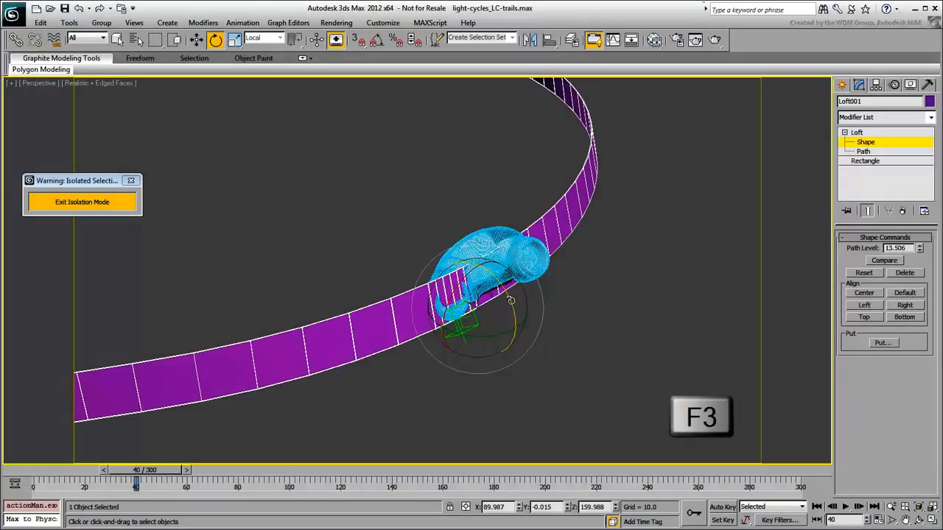
pyautogui.press('f4')
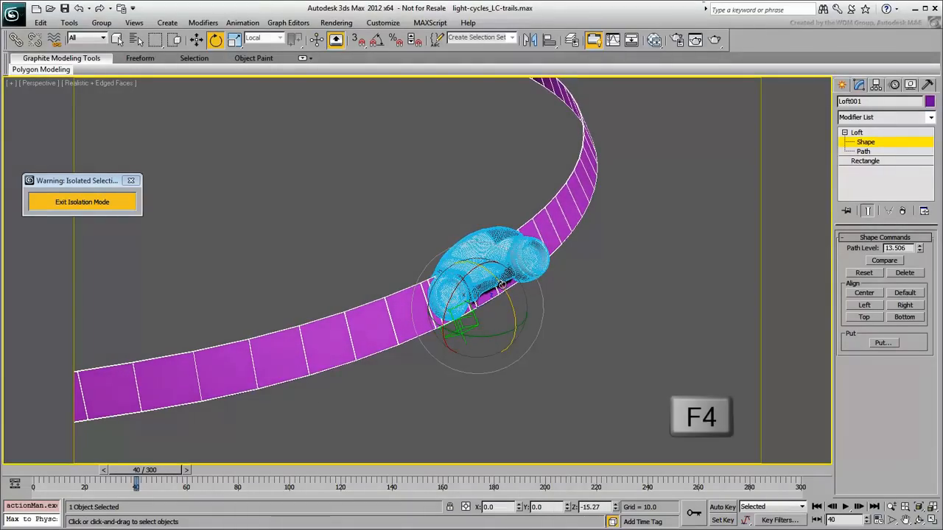
pyautogui.press('F4')
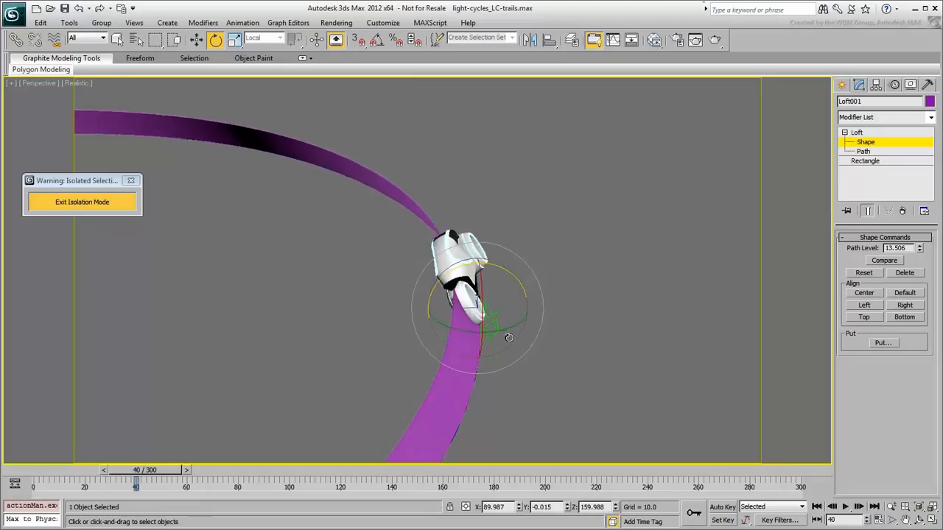
# Advance the light cycle to frame 56 into the turn, orbiting in close
pyautogui.moveTo(510, 337); pyautogui.dragTo(525, 333)
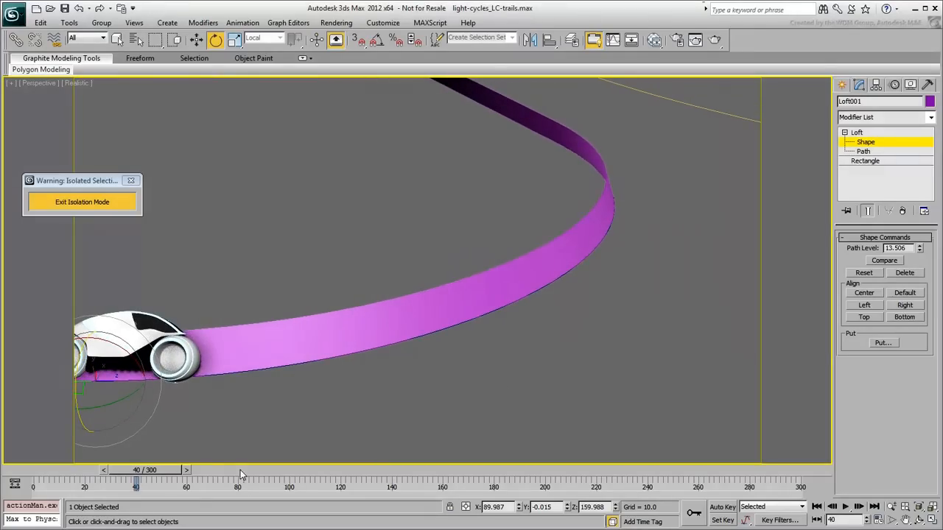
pyautogui.moveTo(136, 483); pyautogui.dragTo(164, 483)
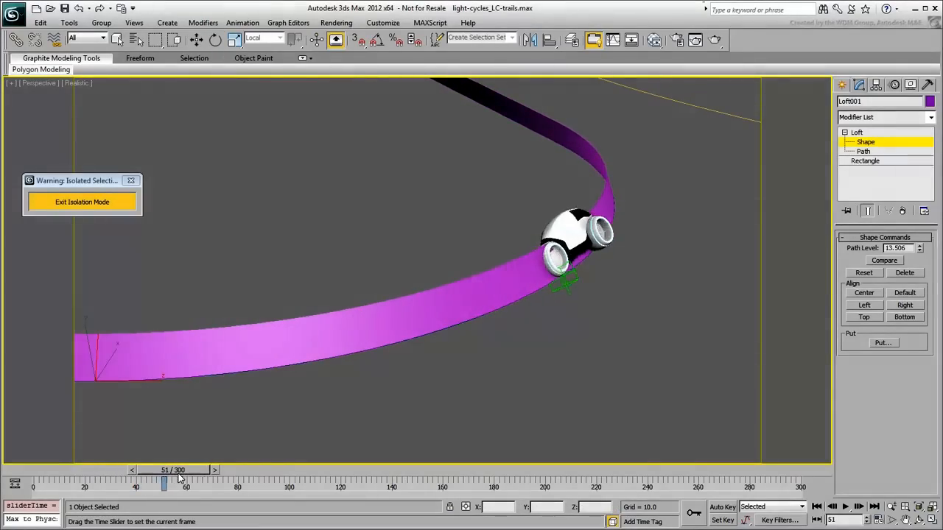
pyautogui.moveTo(163, 483); pyautogui.dragTo(171, 484)
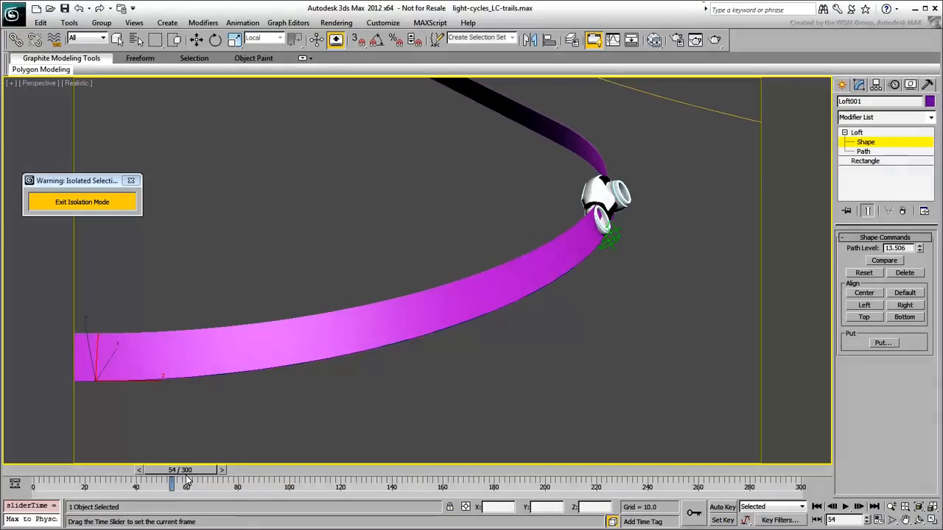
pyautogui.moveTo(171, 484); pyautogui.dragTo(178, 485)
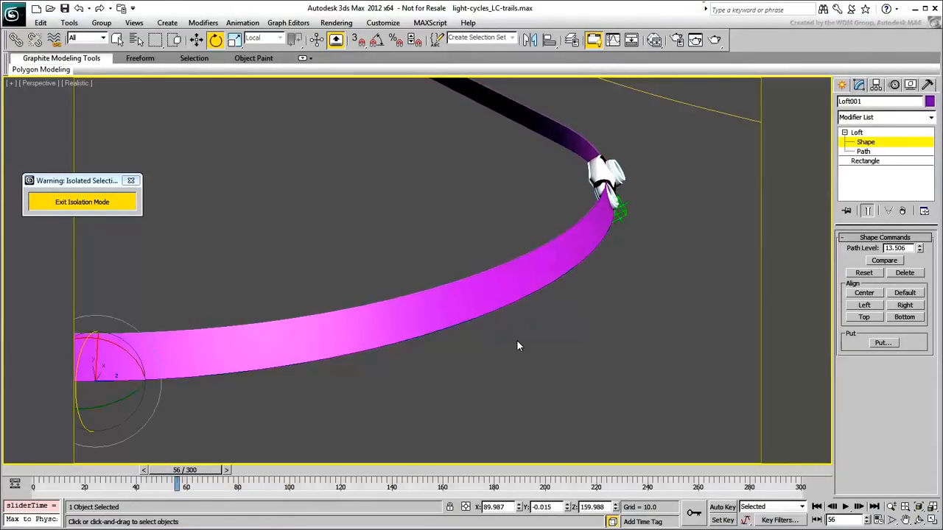
pyautogui.moveTo(519, 346); pyautogui.dragTo(610, 300)
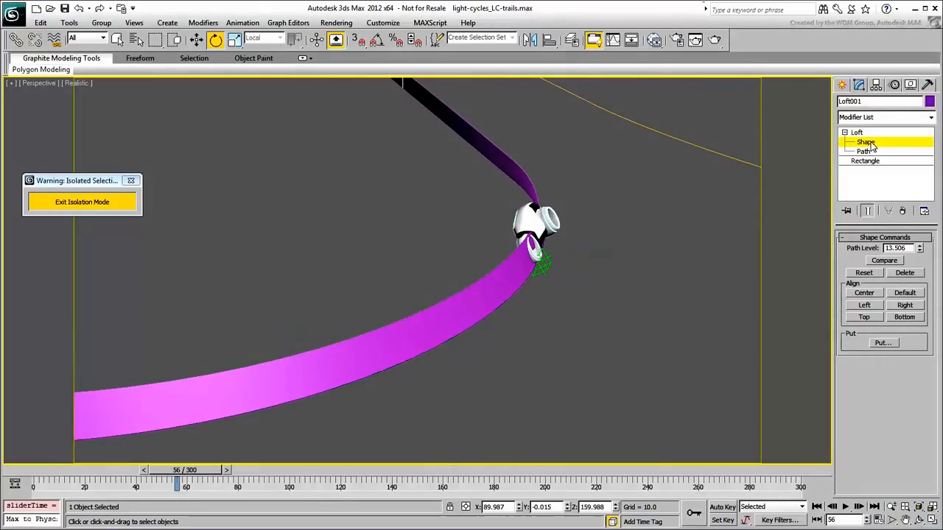
# Set the loft path level to 18.504 in wireframe and begin getting another shape
pyautogui.click(857, 132)
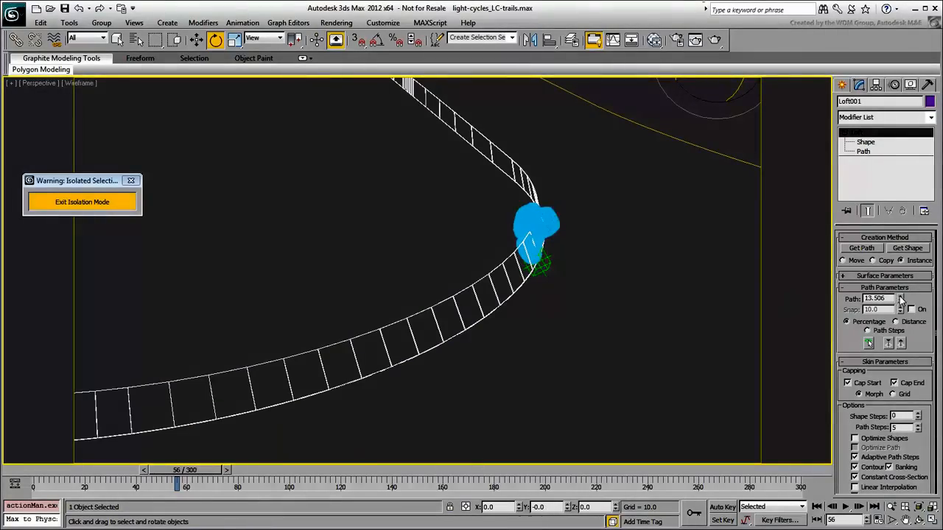
pyautogui.click(900, 296)
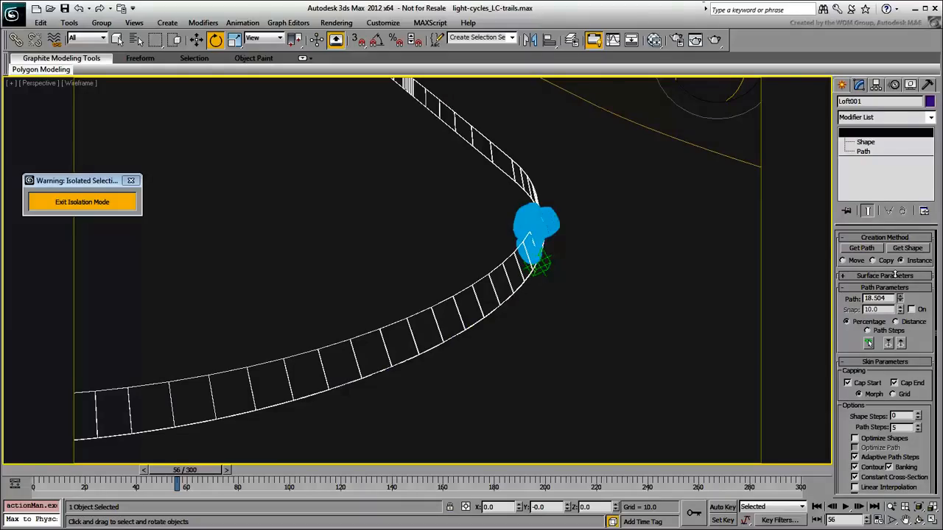
pyautogui.press('f3')
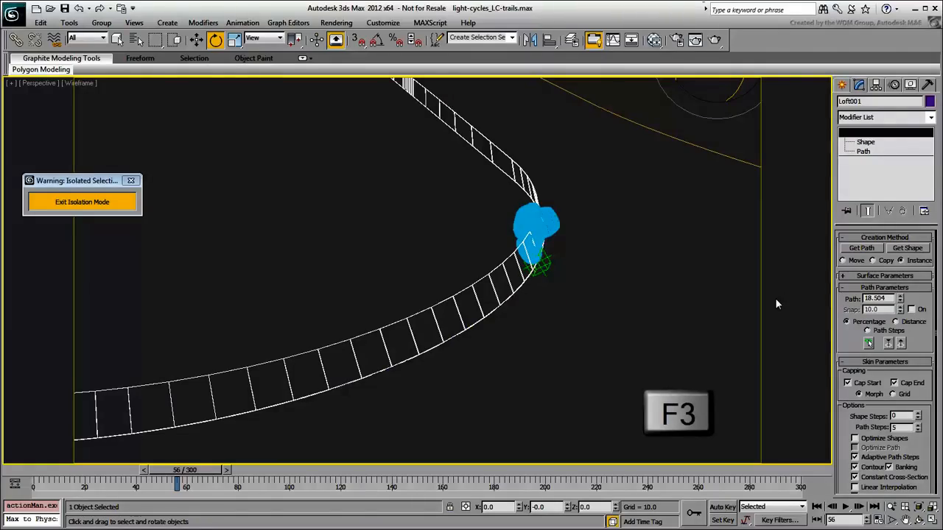
pyautogui.click(907, 247)
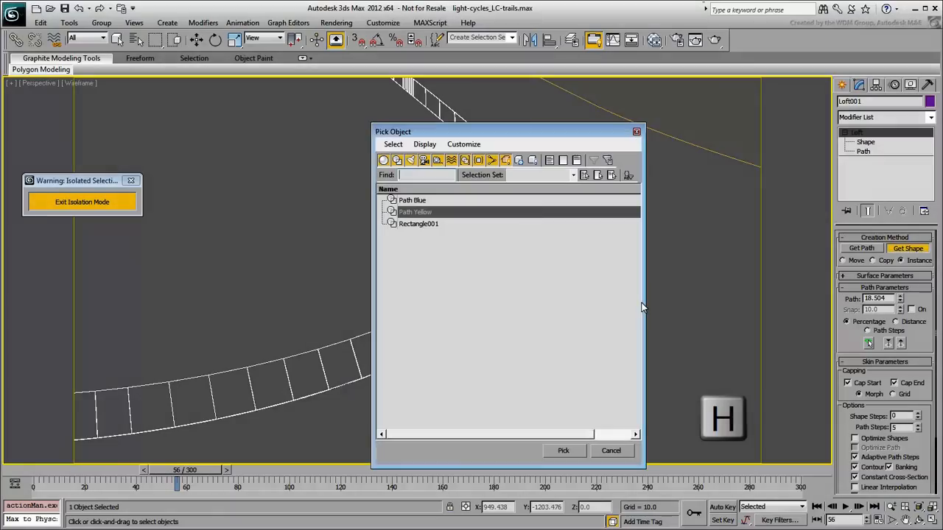
# Pick Rectangle001 as the cross-section and tilt it so the trail banks
pyautogui.click(419, 224)
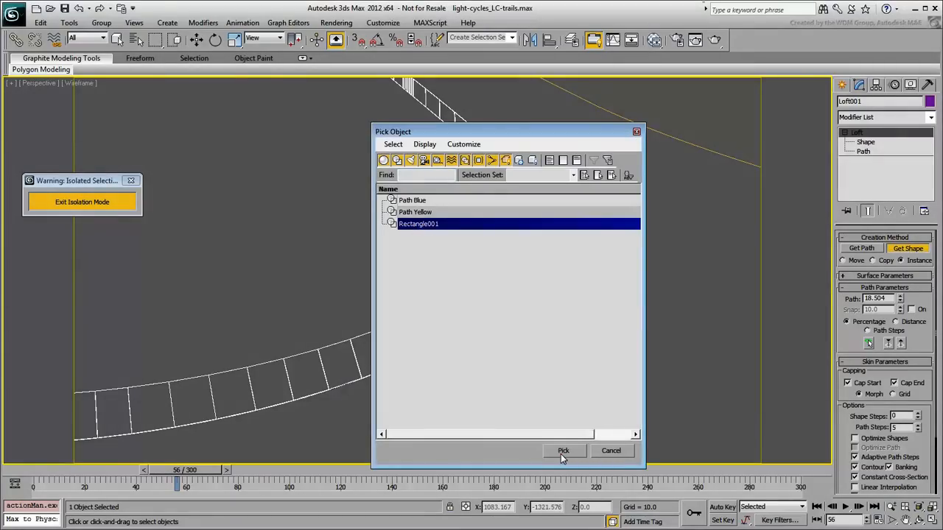
pyautogui.click(562, 451)
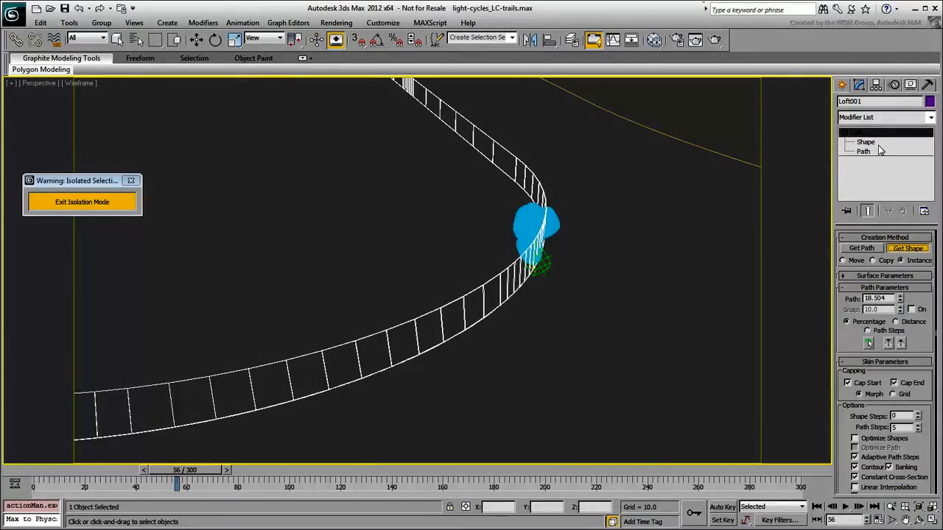
pyautogui.click(866, 142)
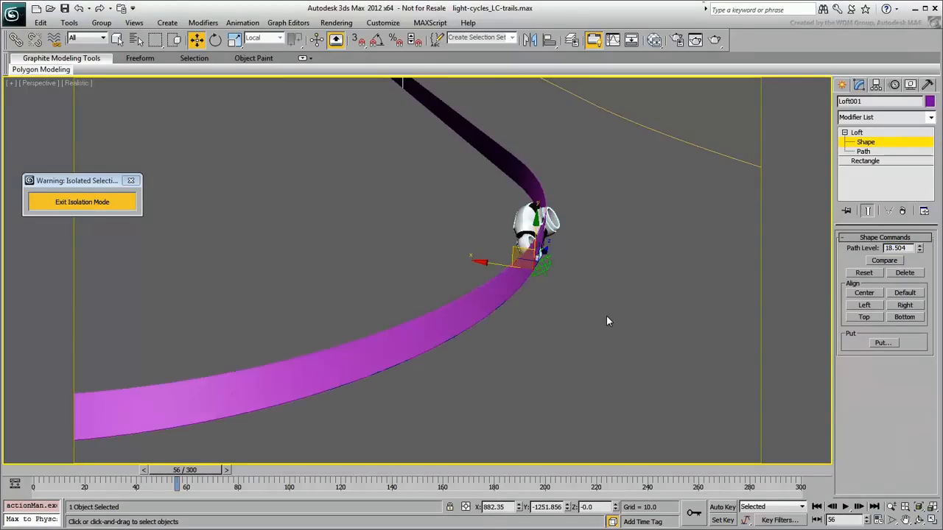
pyautogui.click(215, 40)
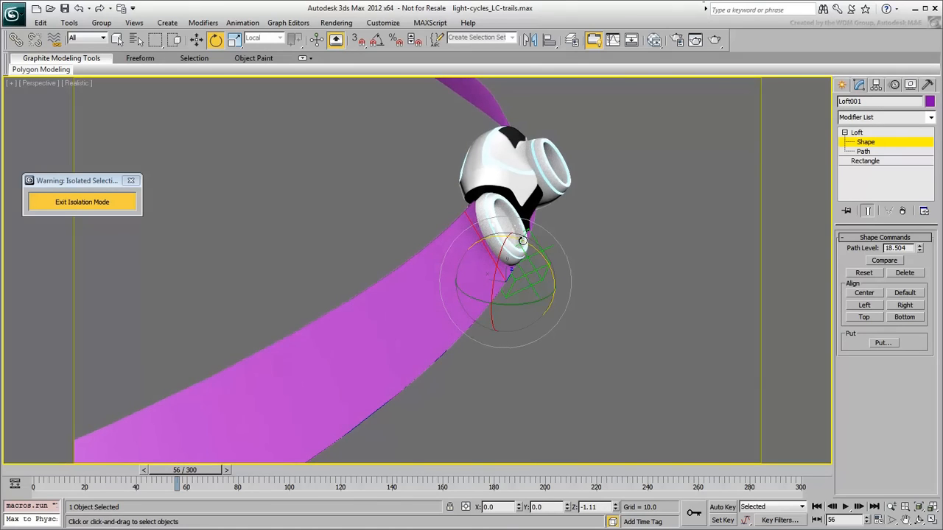
pyautogui.moveTo(177, 483); pyautogui.dragTo(371, 483)
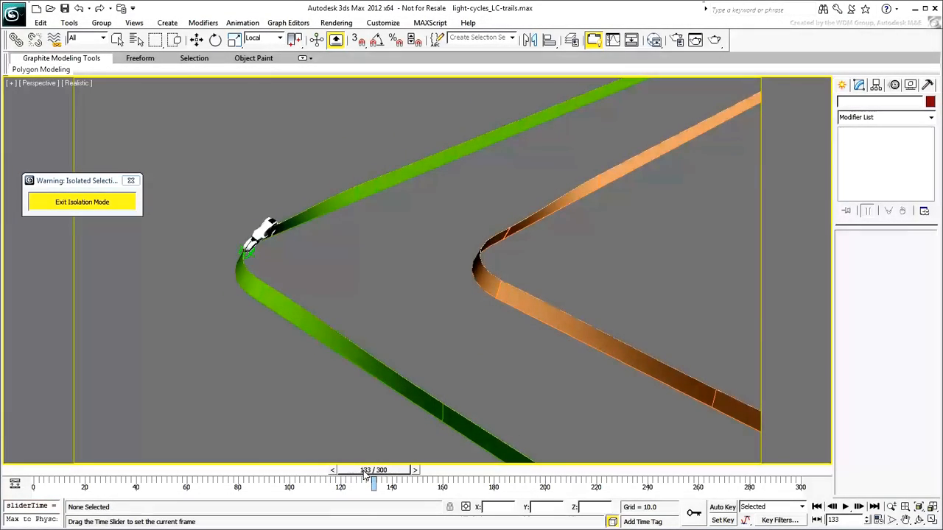
# Scrub from frame 133 through 163, 199 and 221 to 250, following both trails
pyautogui.moveTo(374, 483); pyautogui.dragTo(451, 483)
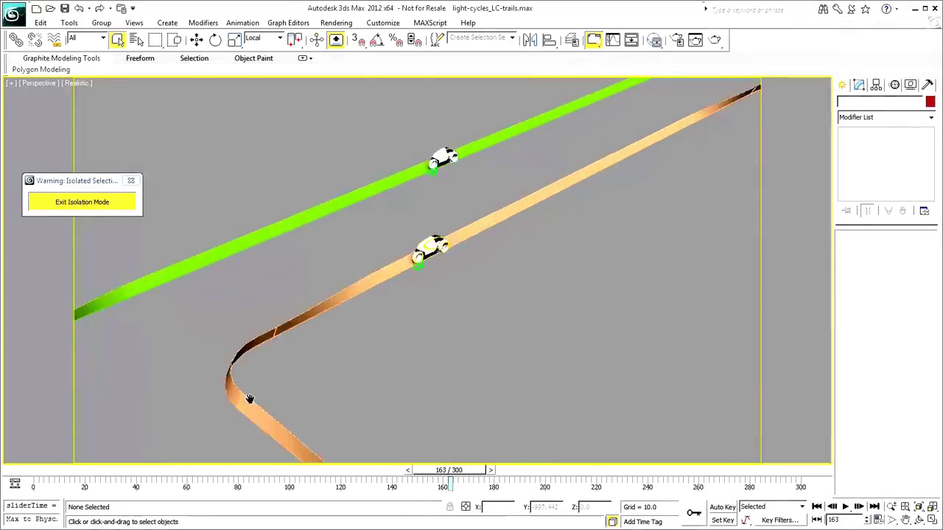
pyautogui.moveTo(251, 399); pyautogui.dragTo(383, 372)
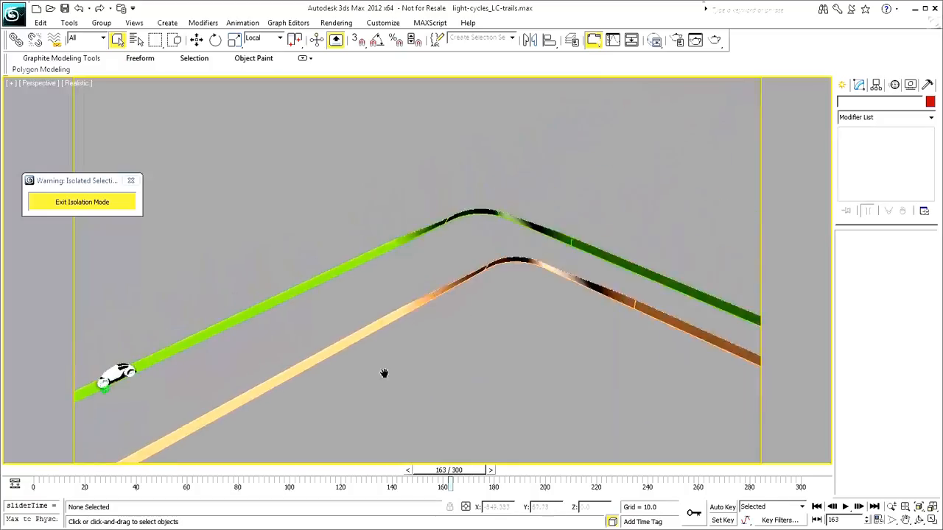
pyautogui.moveTo(449, 469); pyautogui.dragTo(544, 470)
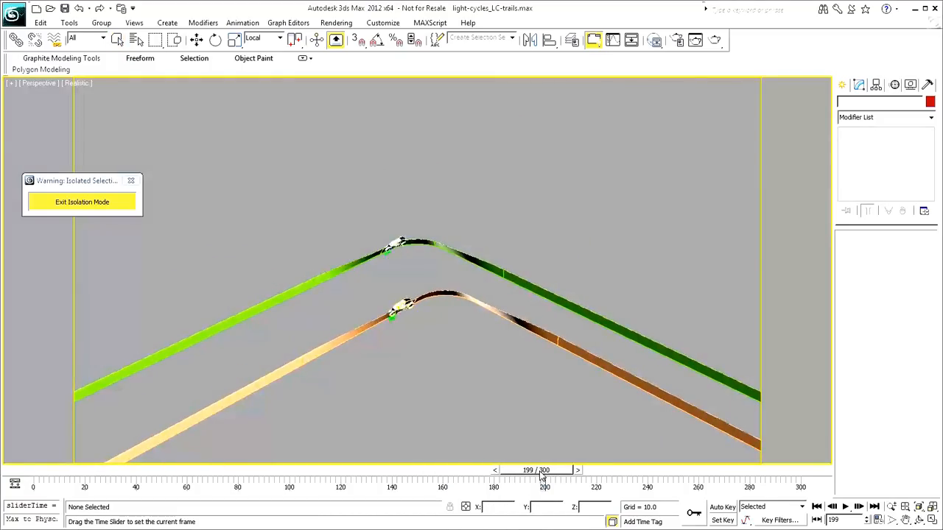
pyautogui.moveTo(537, 470); pyautogui.dragTo(601, 470)
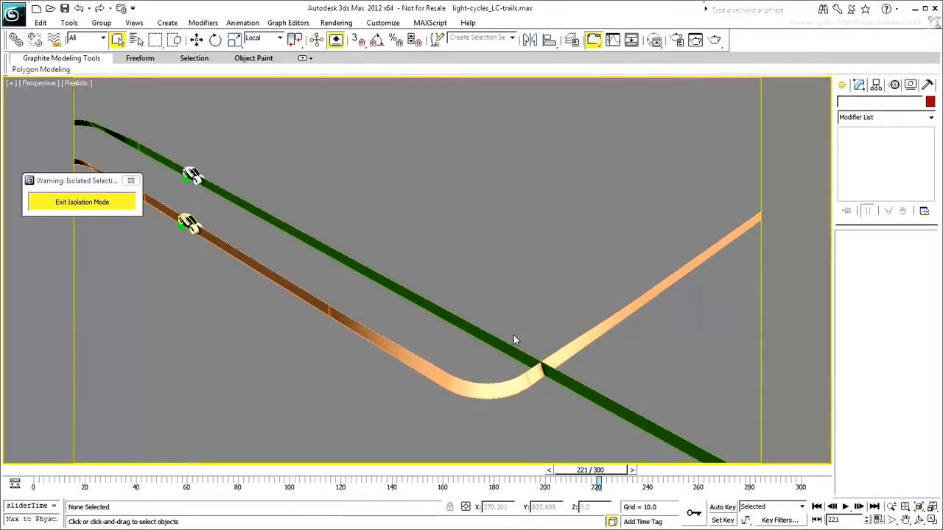
pyautogui.moveTo(597, 483); pyautogui.dragTo(672, 483)
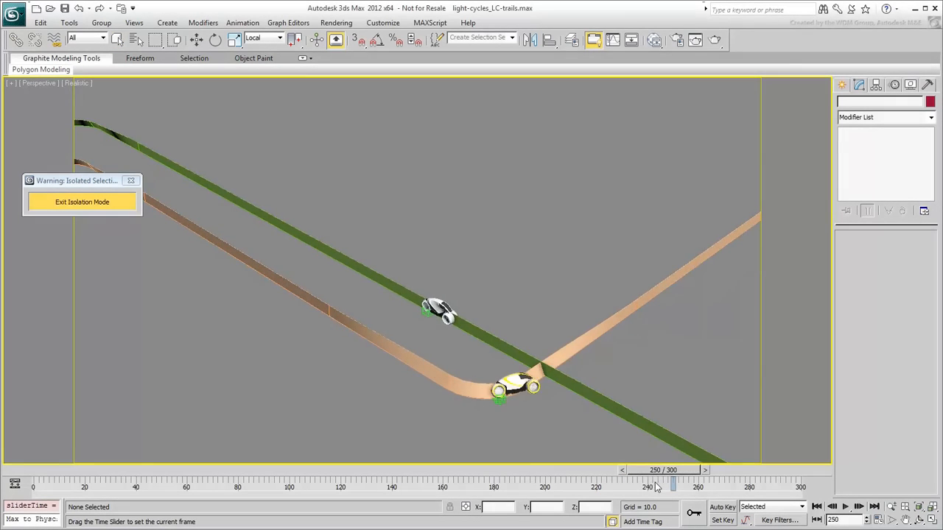